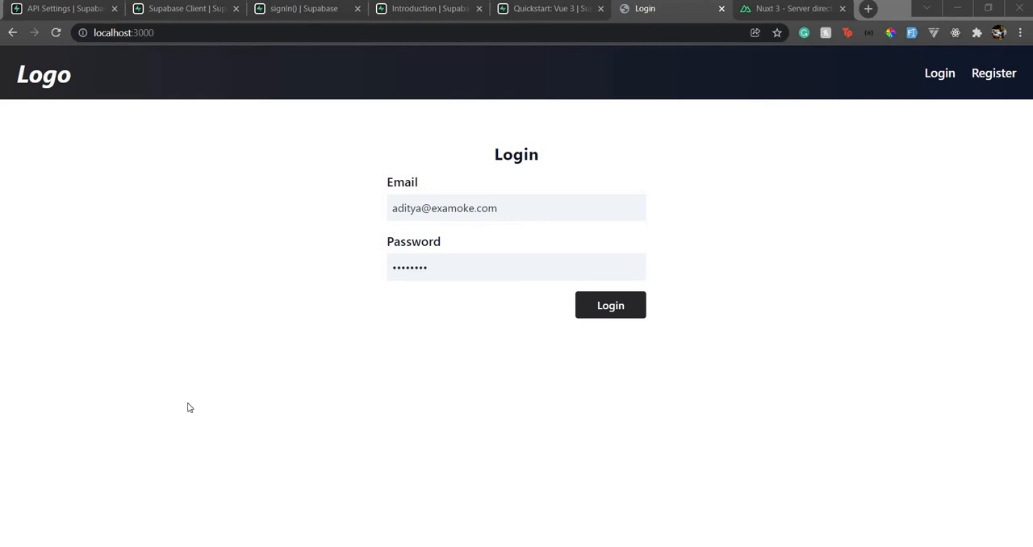
mouse_move(425, 310)
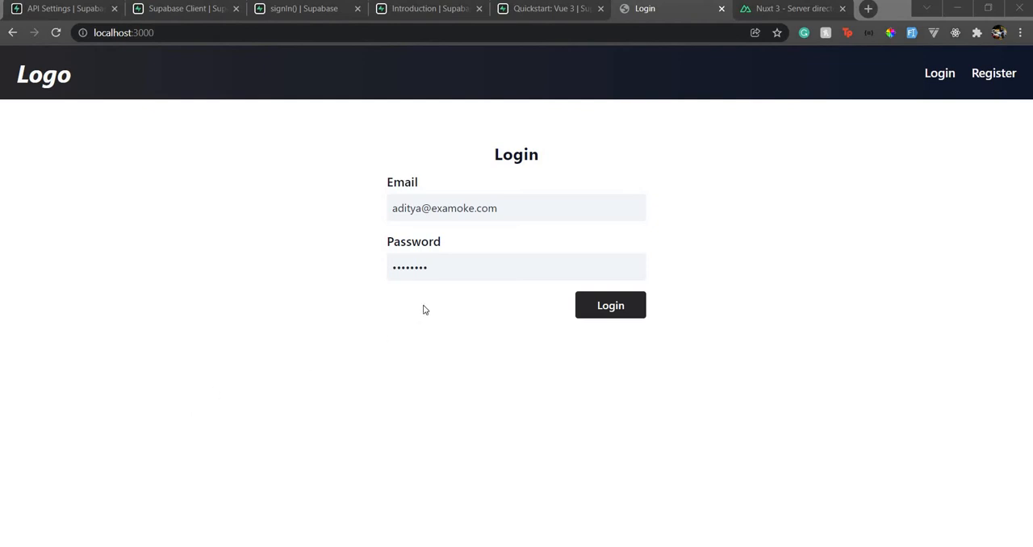
mouse_move(482, 254)
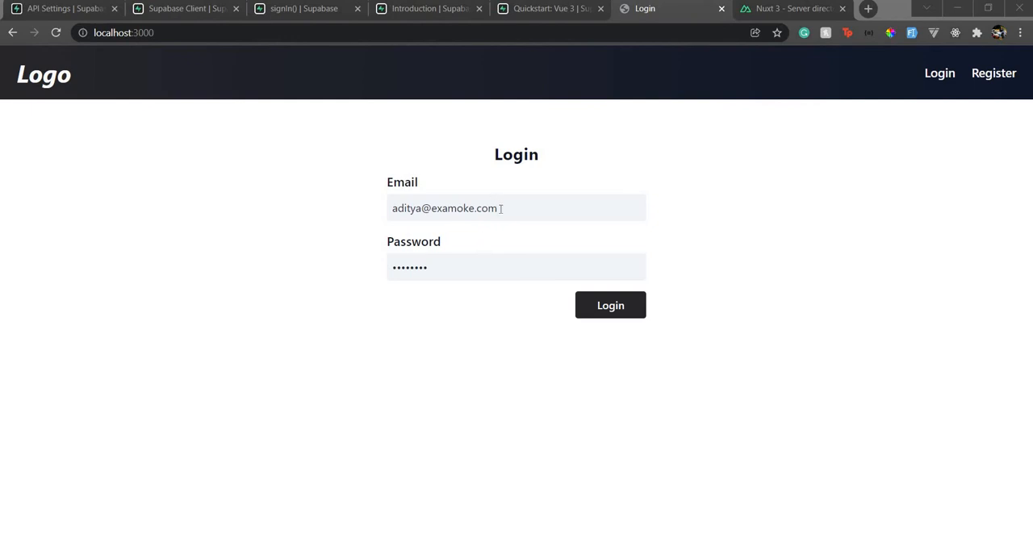
- Open the Supabase Authentication Users page, which lists no users yet
double_click(486, 208)
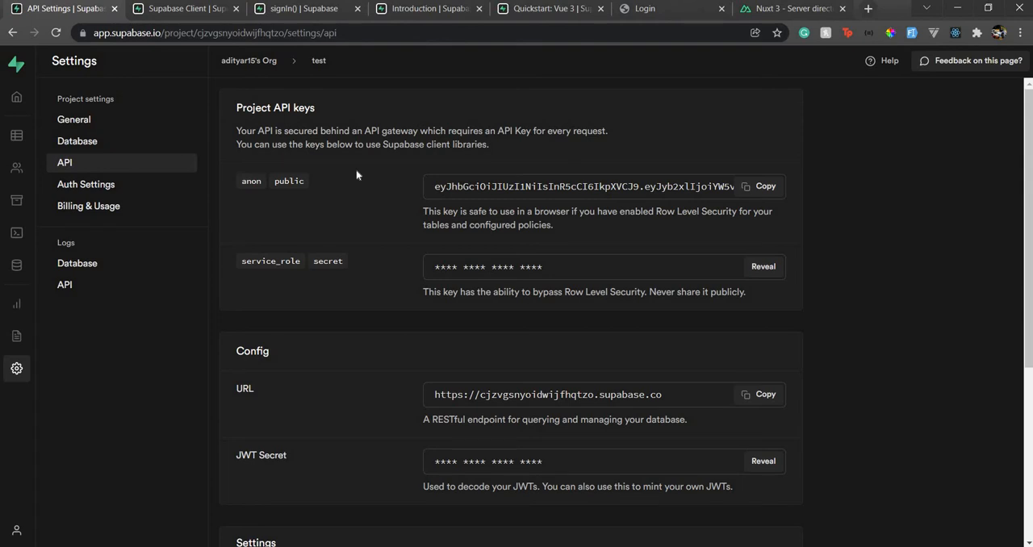
mouse_move(168, 250)
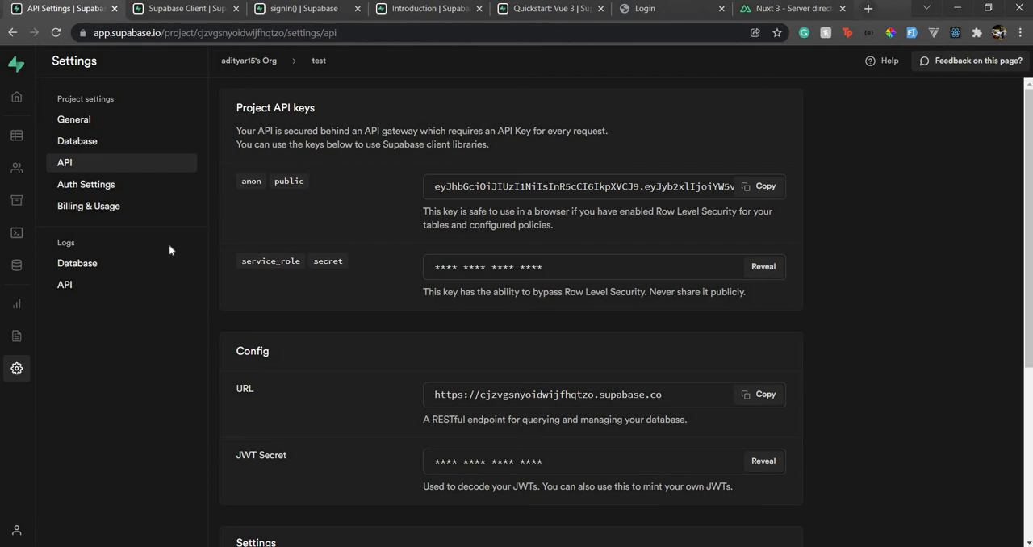
click(16, 168)
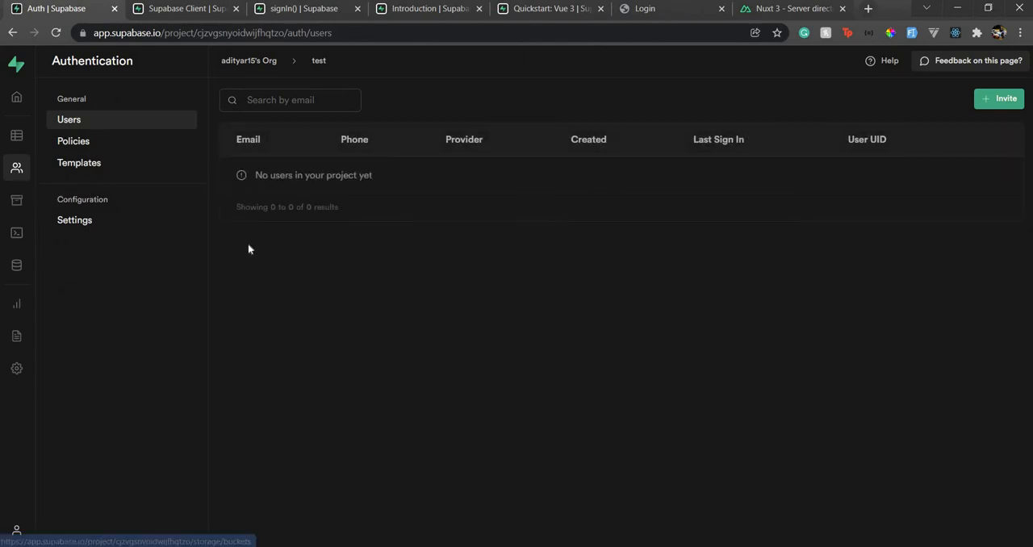
mouse_move(126, 281)
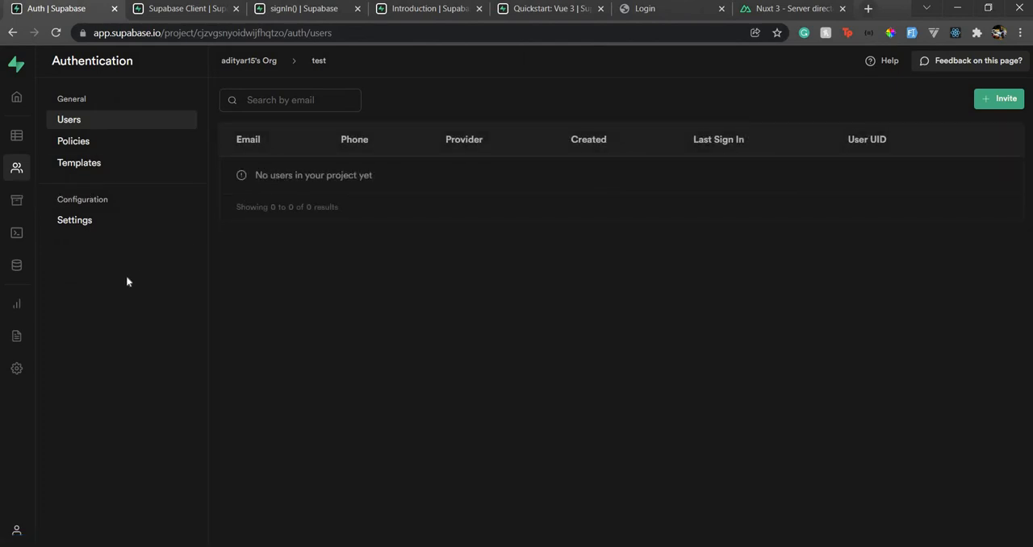
mouse_move(75, 289)
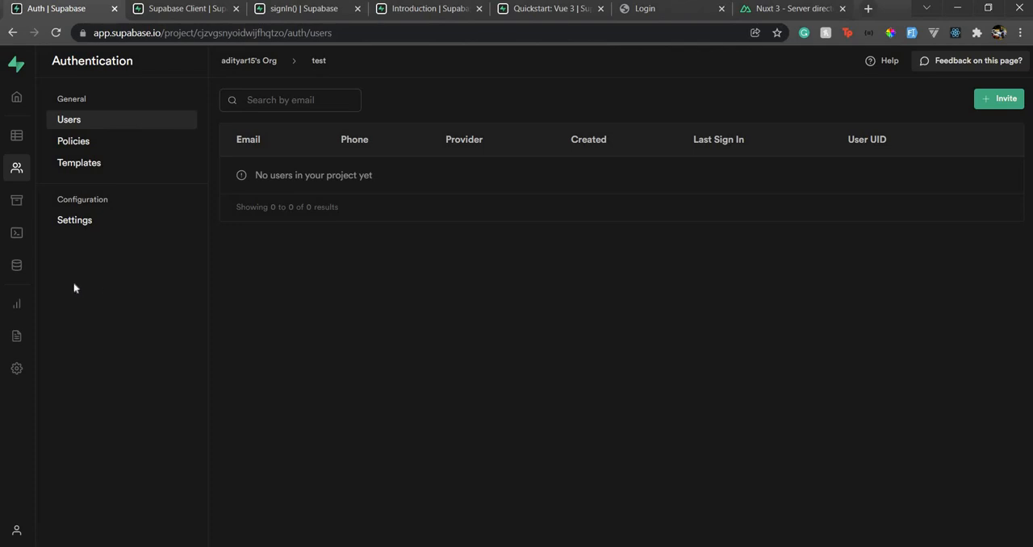
mouse_move(19, 115)
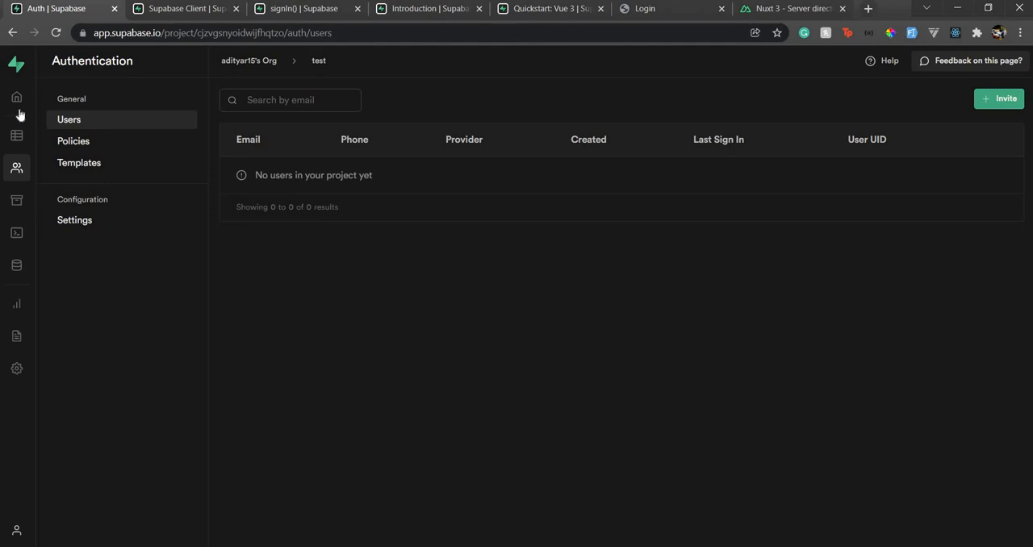
- Browse the Supabase project's home overview page
click(17, 96)
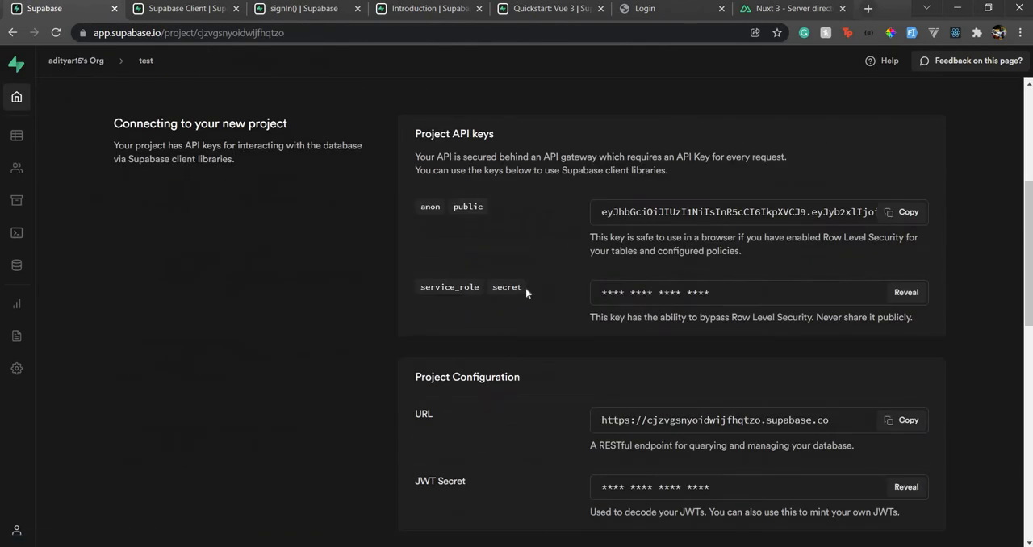
scroll(down, 3)
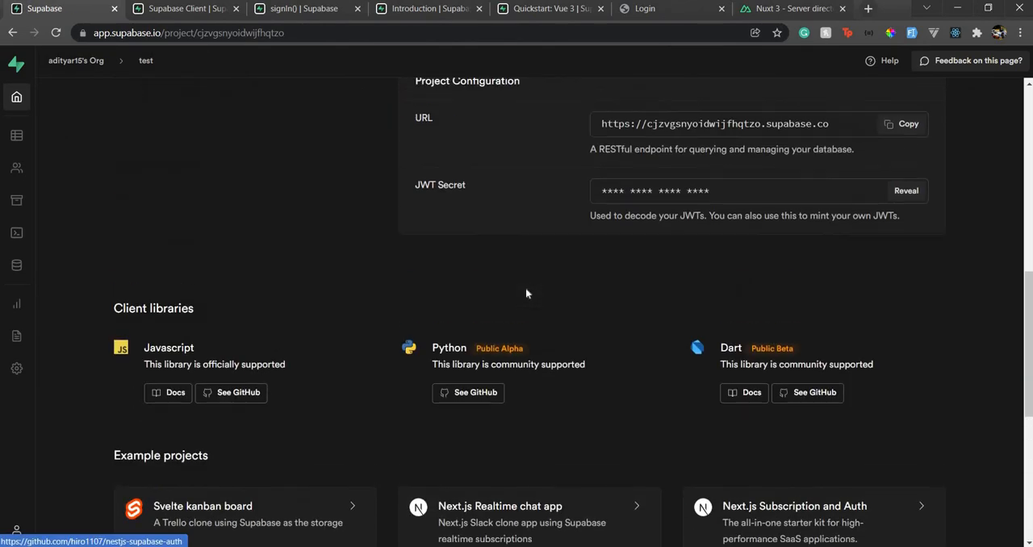
scroll(up, 3)
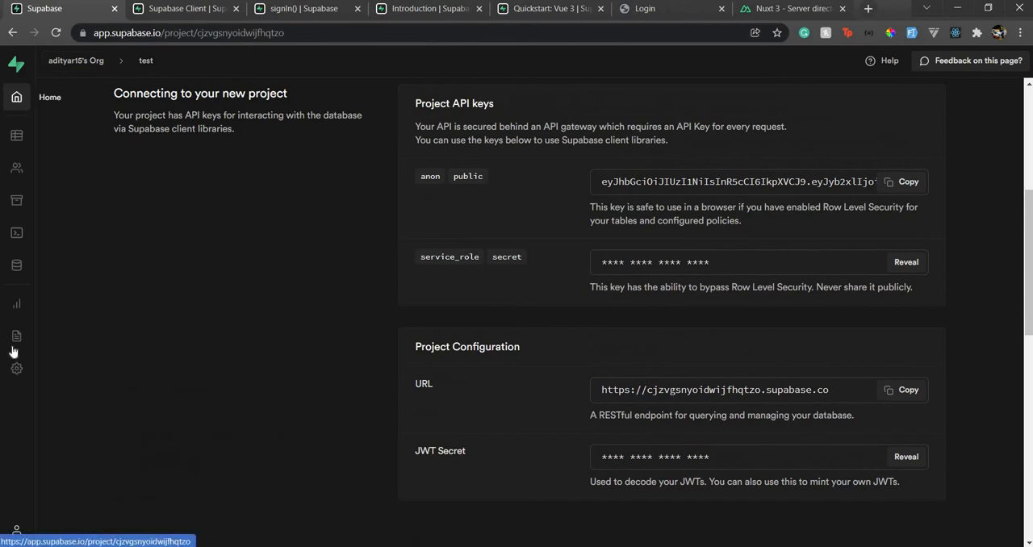
- Review Billing & Usage: Free tier, $0.00 estimated cost, database/auth/storage limits
click(16, 368)
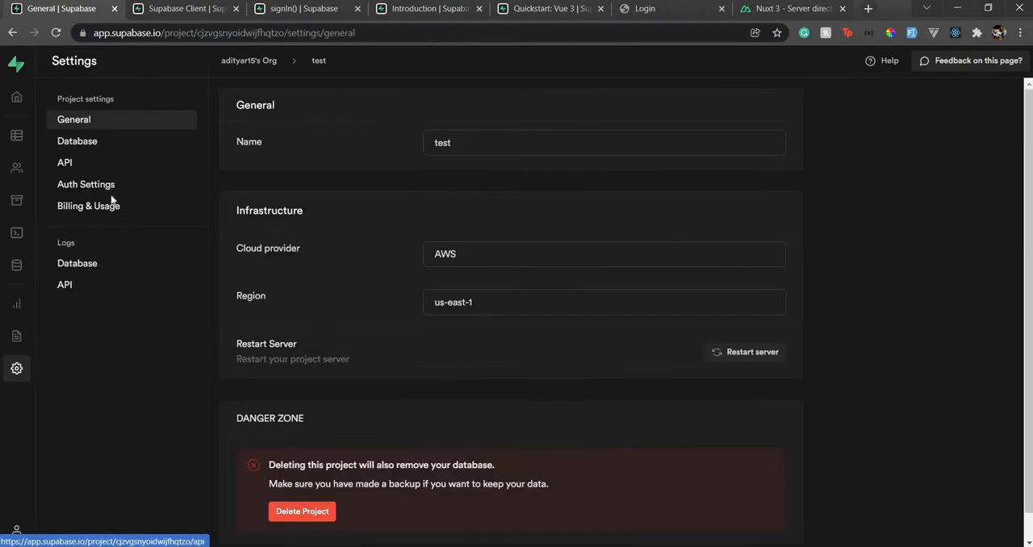
mouse_move(499, 254)
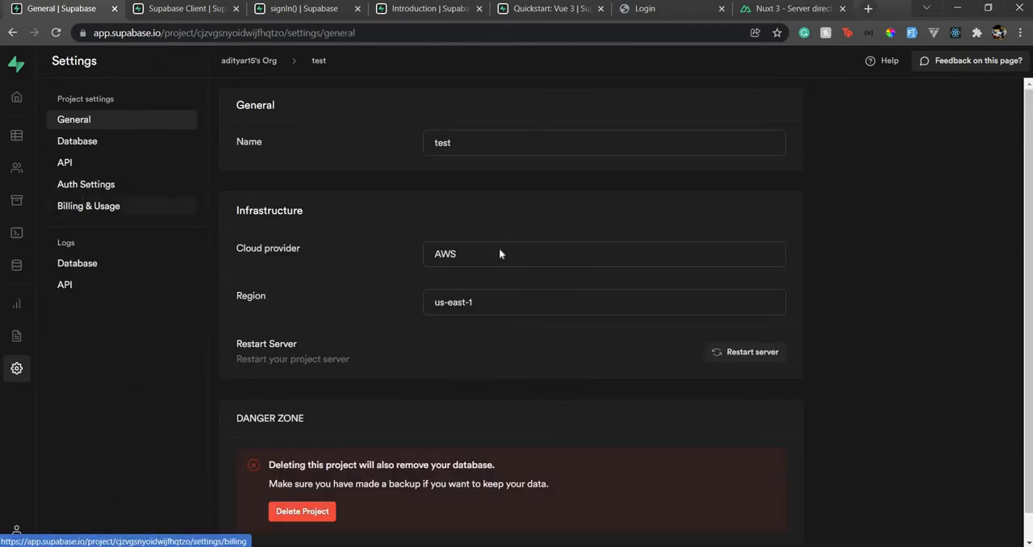
click(88, 205)
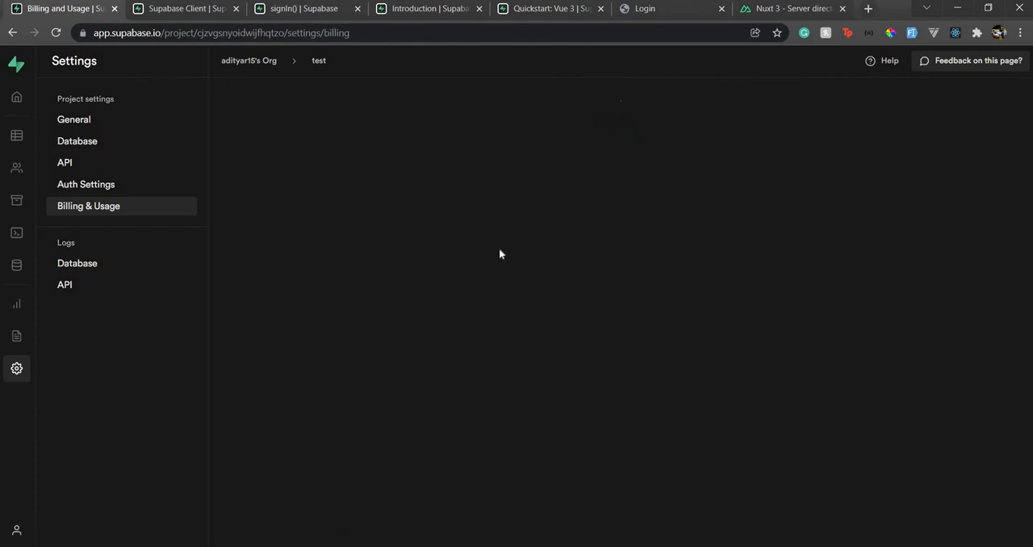
scroll(down, 3)
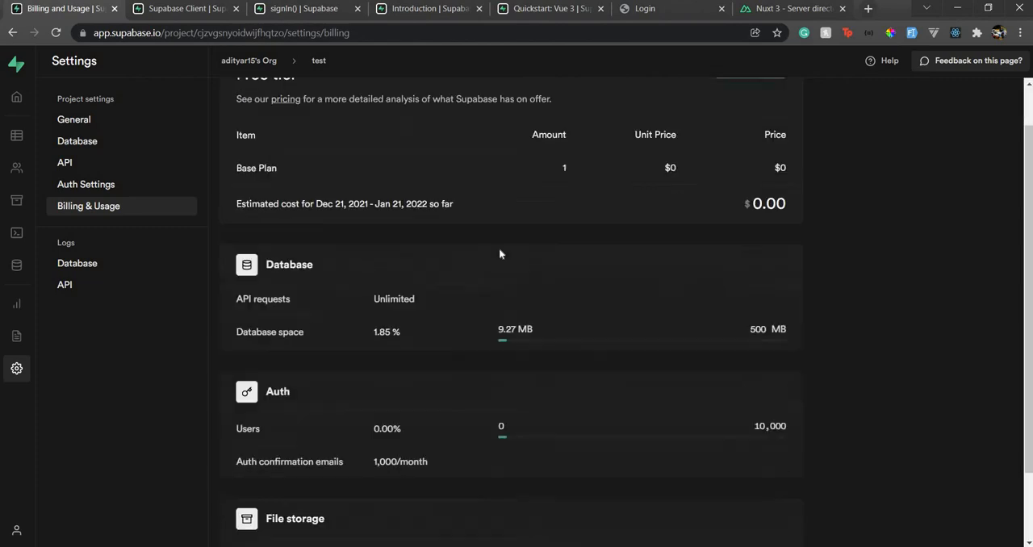
scroll(down, 3)
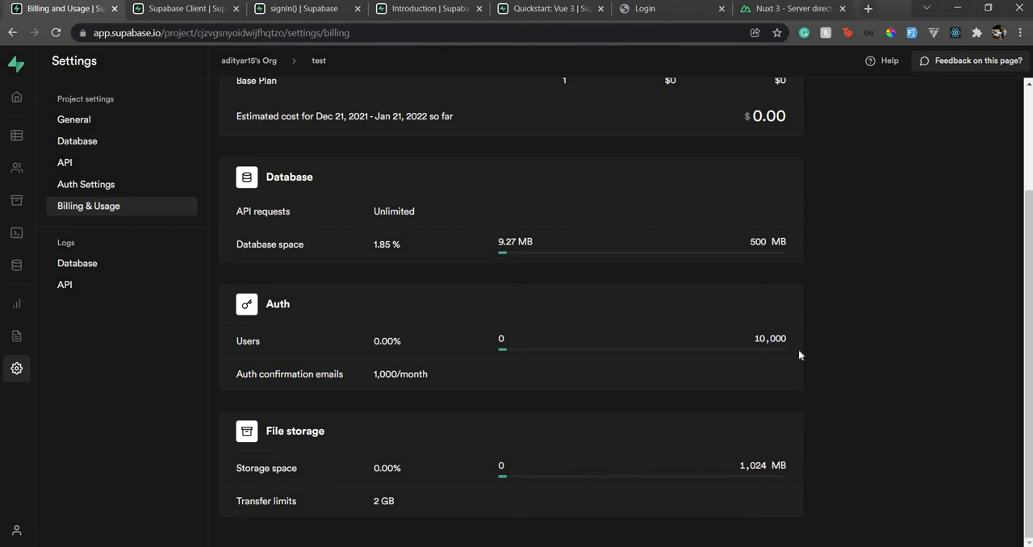
mouse_move(844, 370)
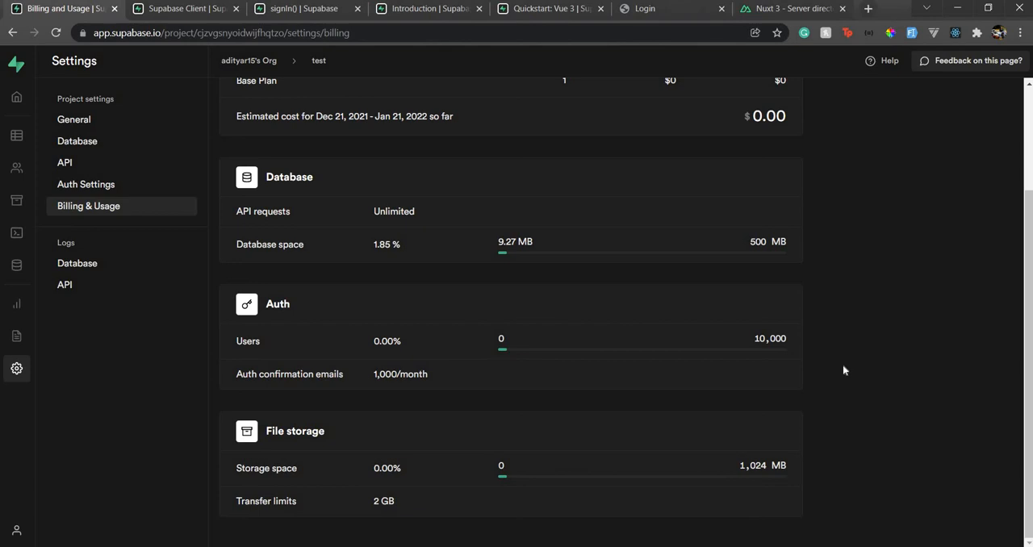
scroll(up, 3)
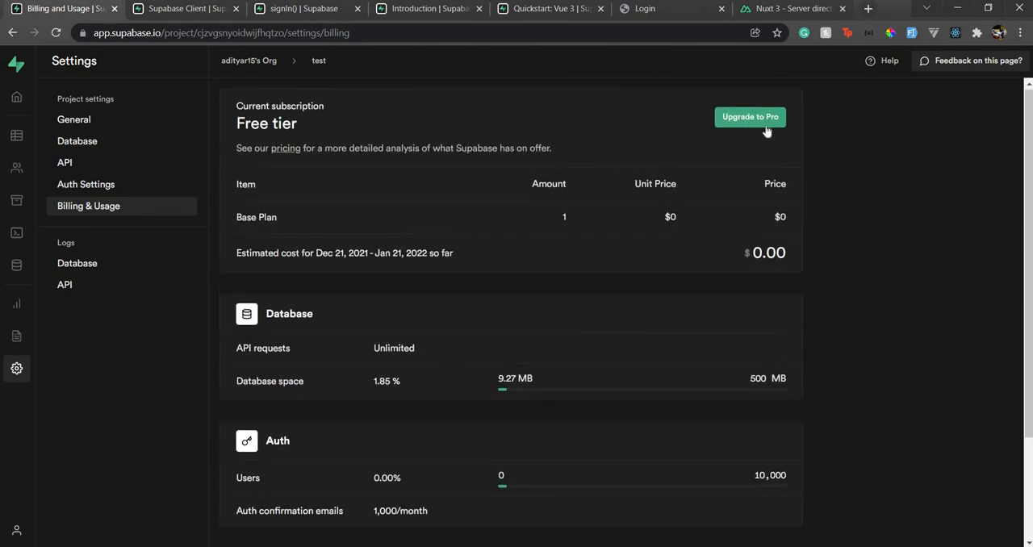
mouse_move(20, 294)
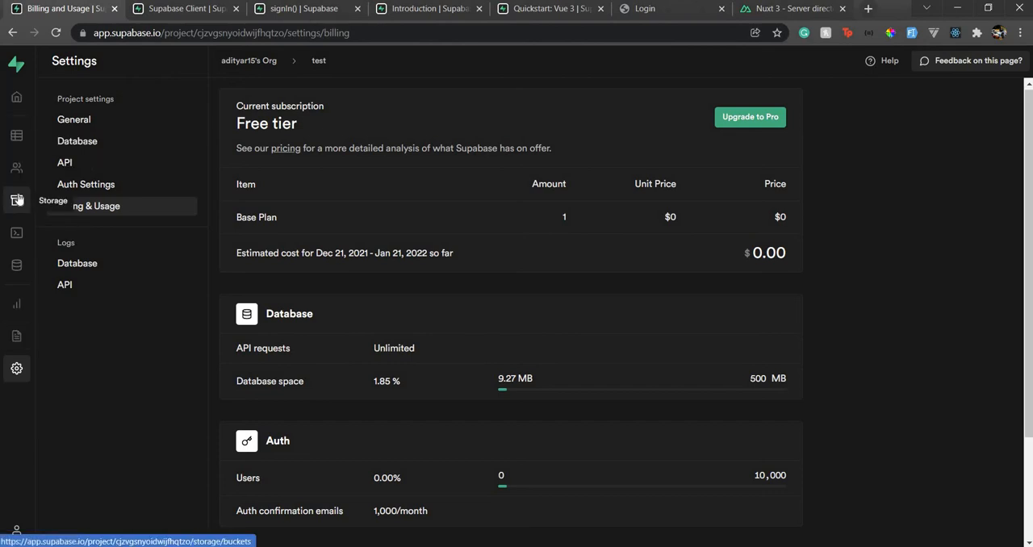
- Open the Supabase Storage section, which shows no buckets yet
click(16, 199)
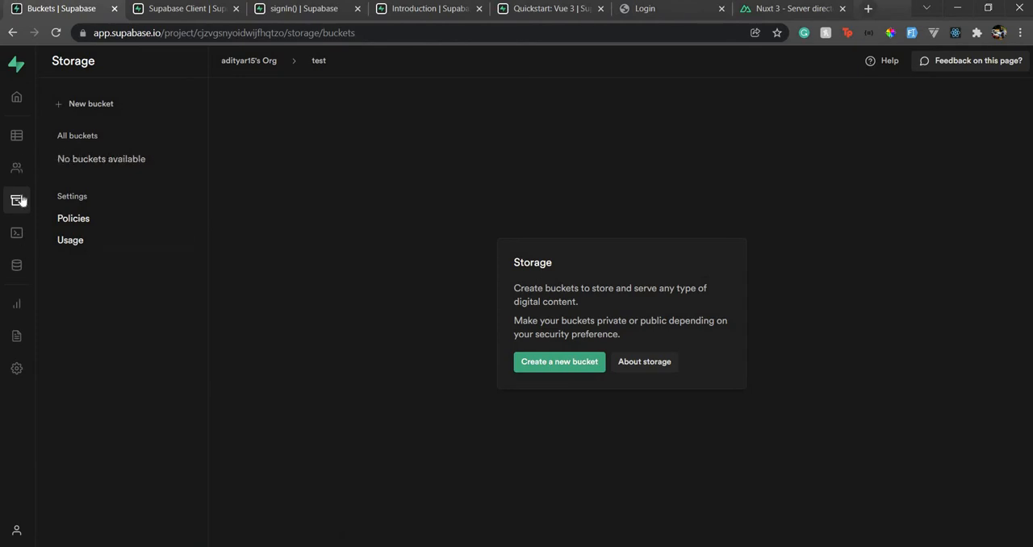
mouse_move(432, 236)
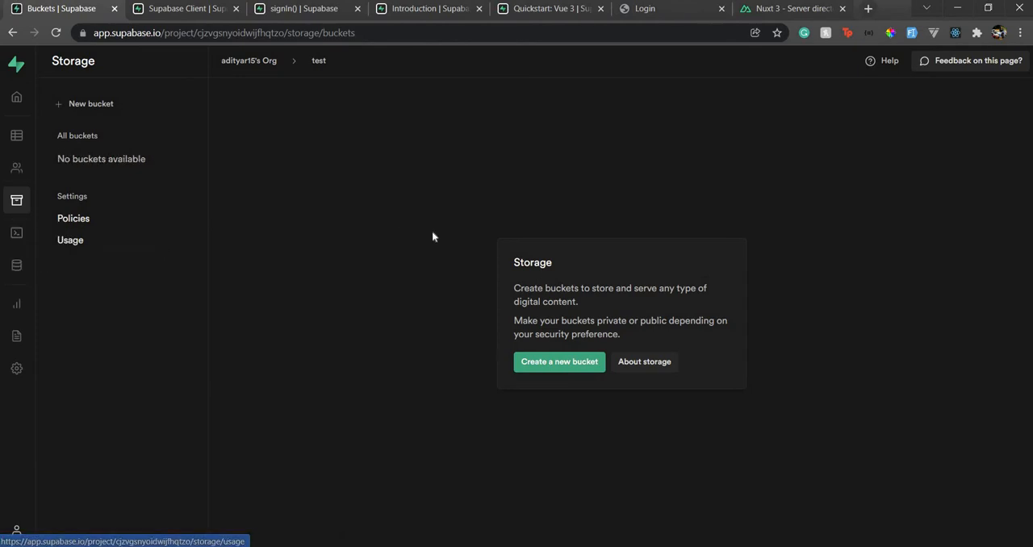
mouse_move(432, 236)
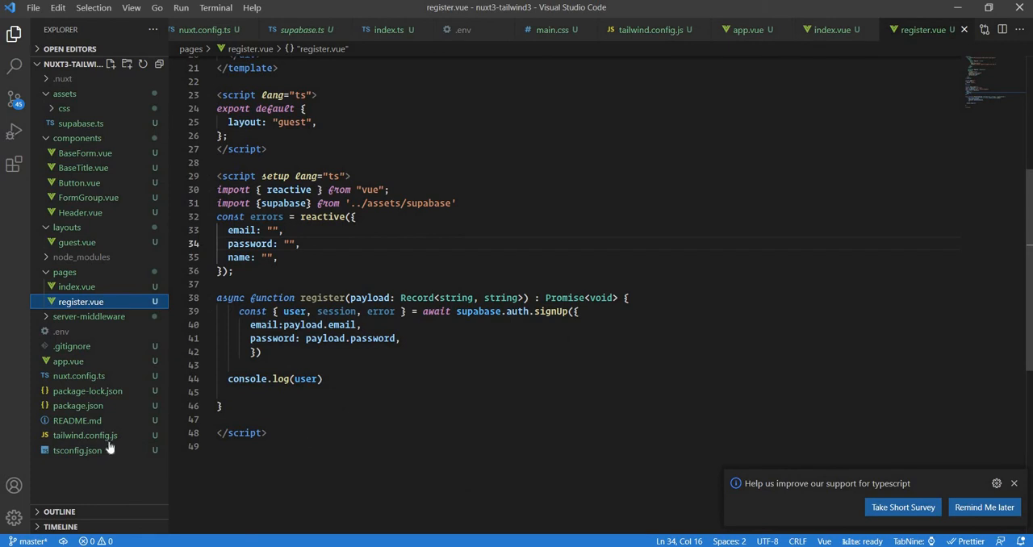
mouse_move(84, 419)
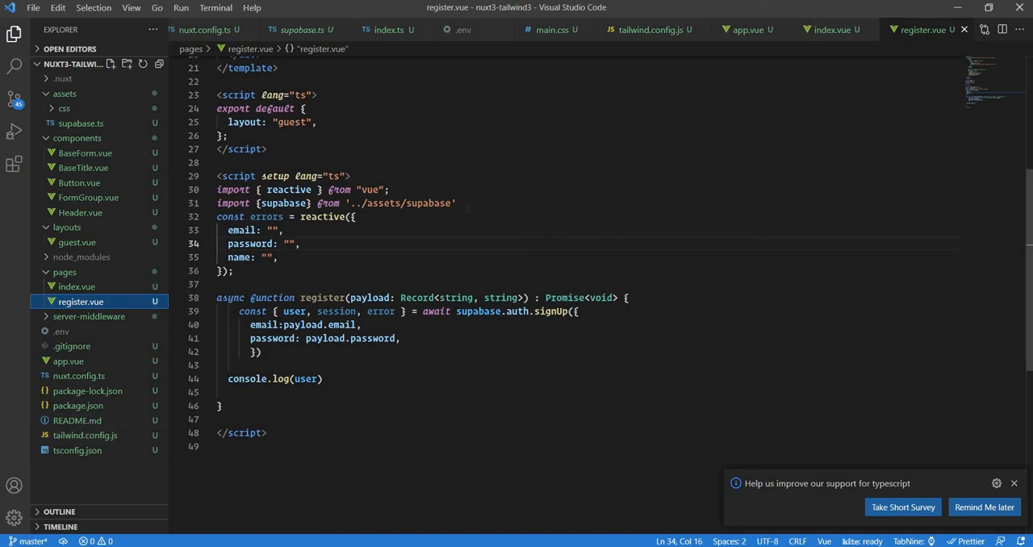
- Select register.vue's supabase import line and open assets/supabase.ts
triple_click(336, 203)
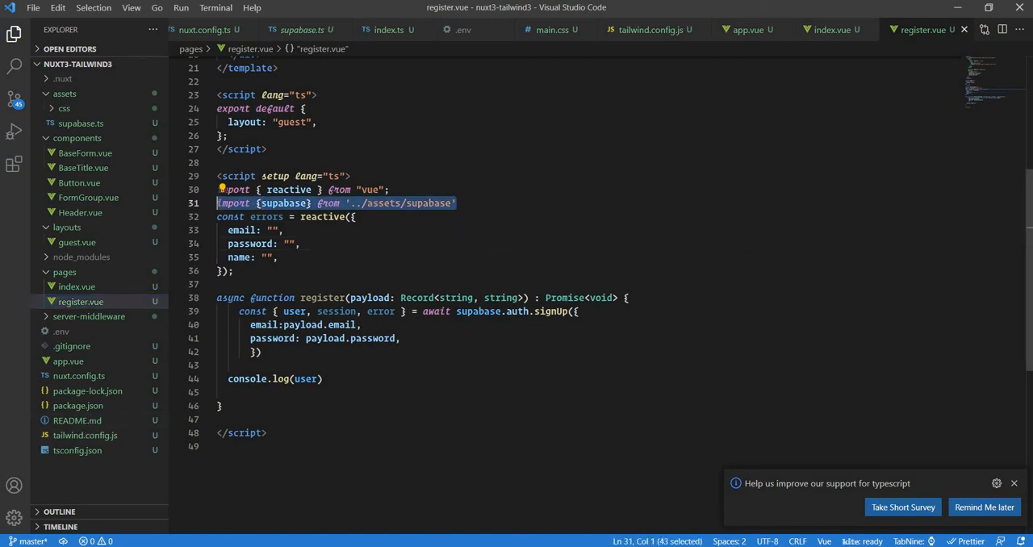
mouse_move(117, 123)
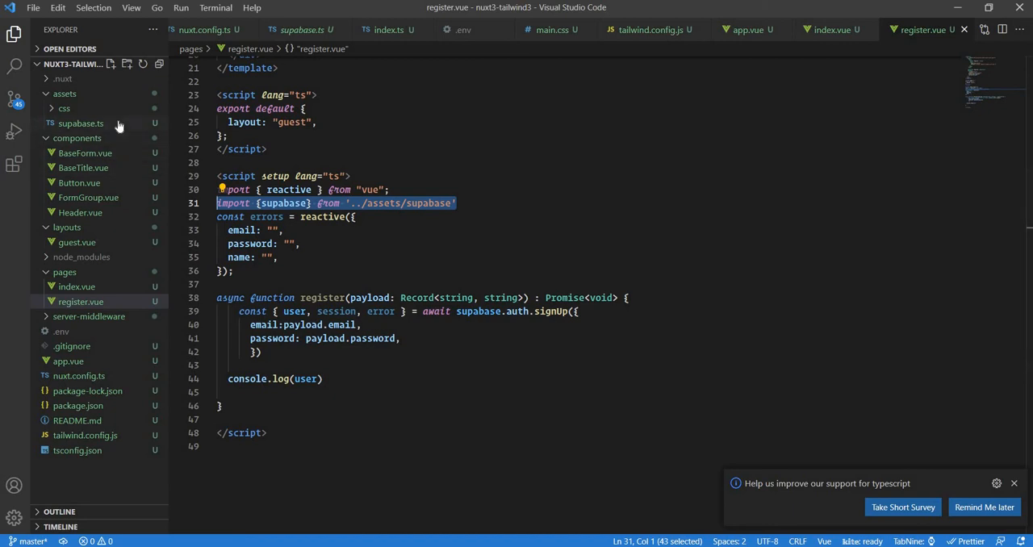
click(81, 123)
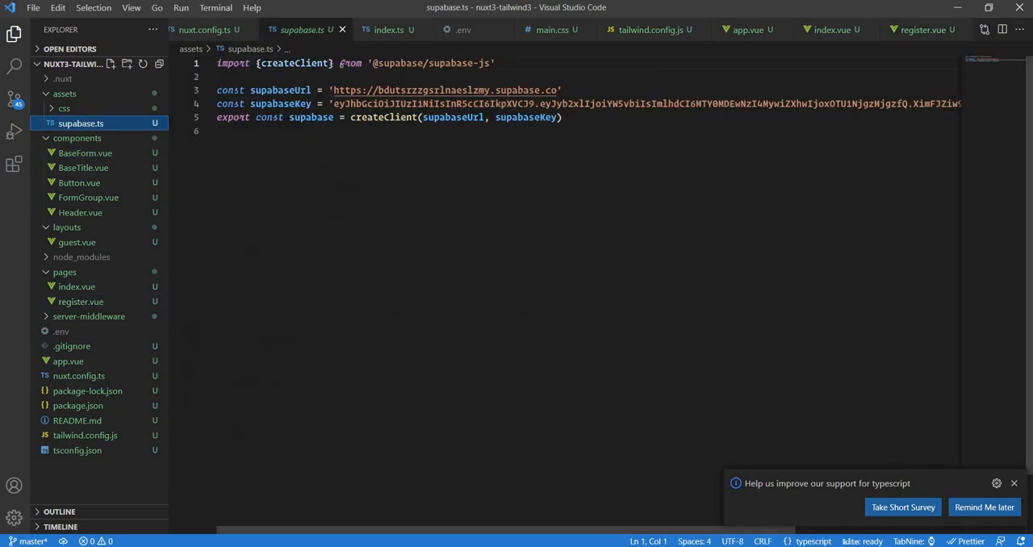
double_click(295, 63)
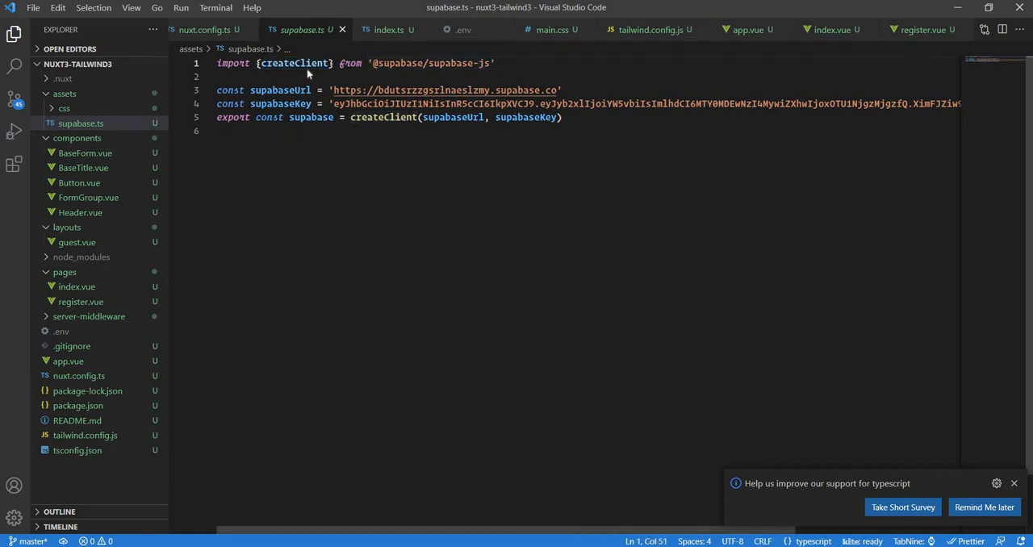
mouse_move(294, 63)
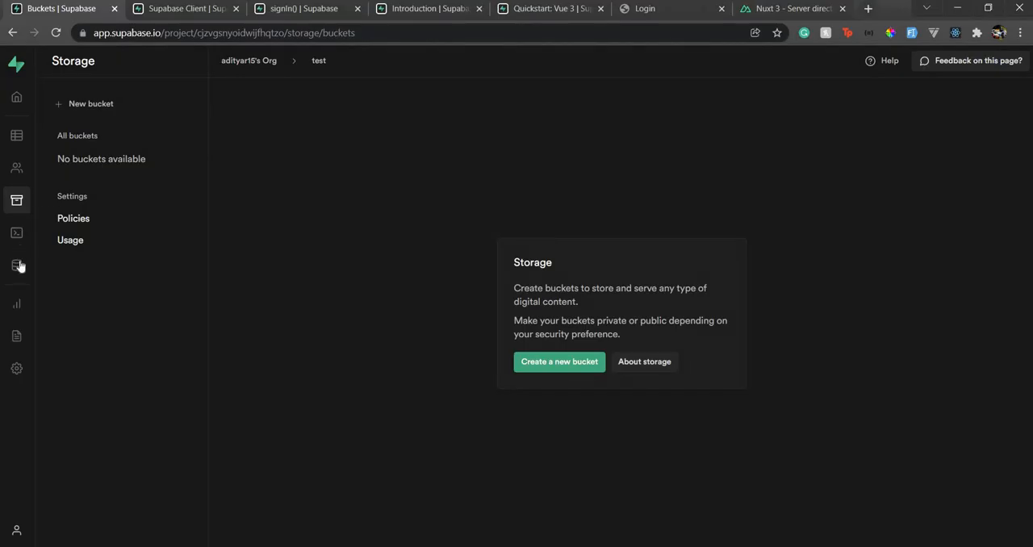
- Scroll the test project's home page to Project Configuration showing the project URL
click(17, 97)
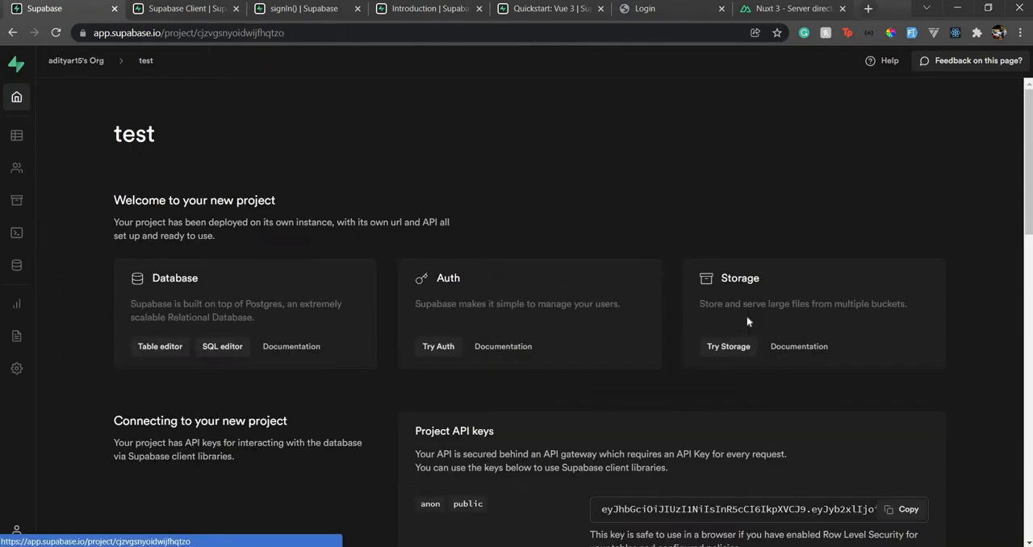
scroll(down, 3)
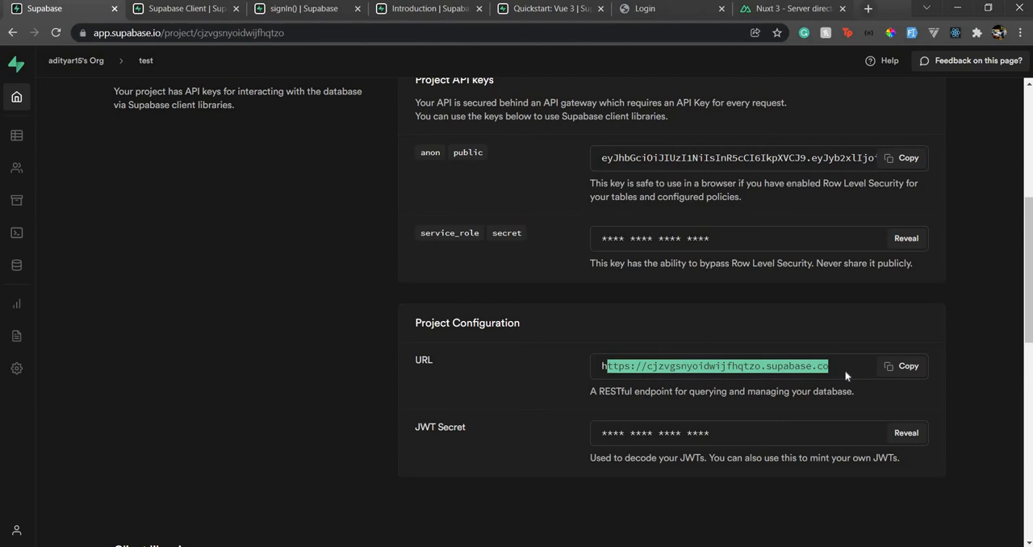
mouse_move(846, 376)
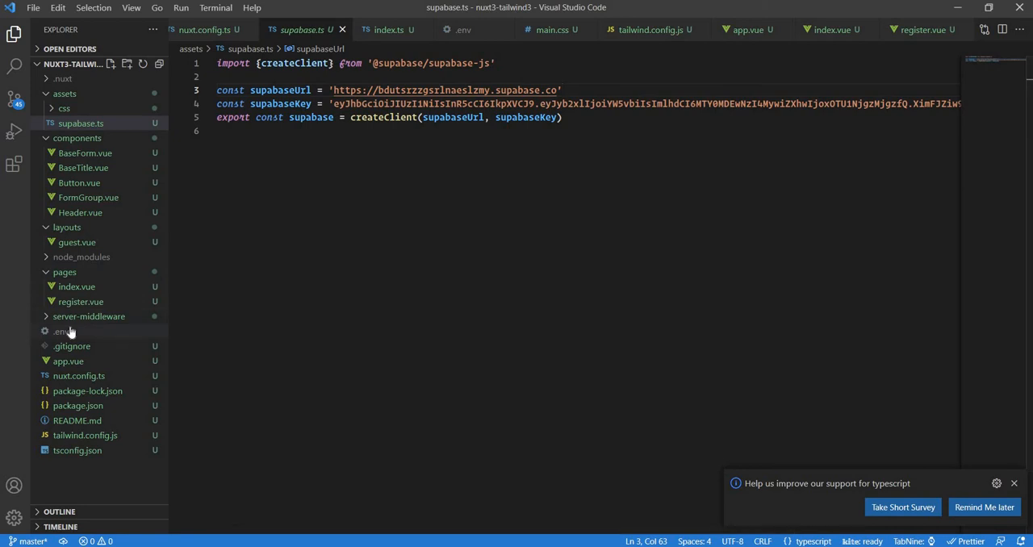
- Replace the URL string in supabase.ts with process.env.supabaseurl
click(61, 331)
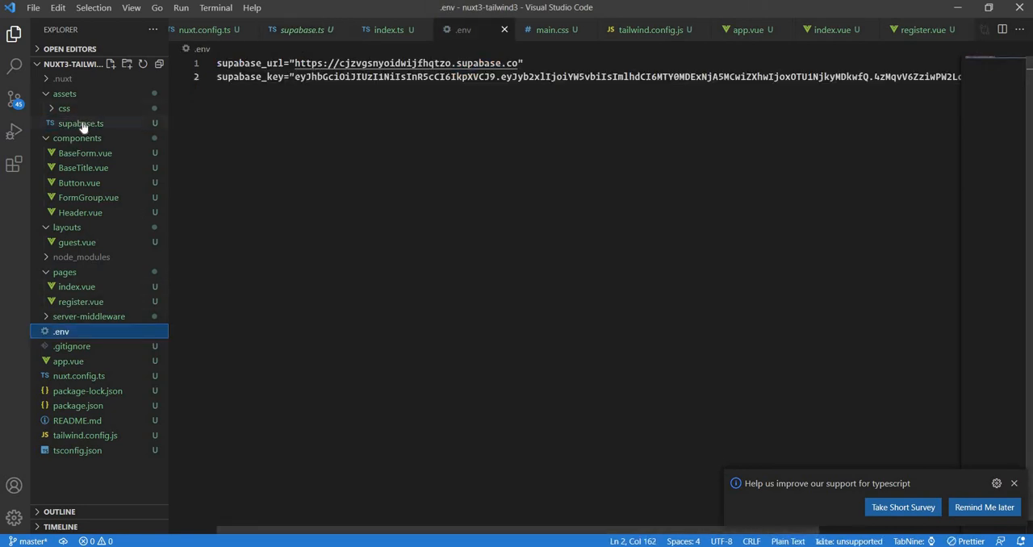
click(80, 122)
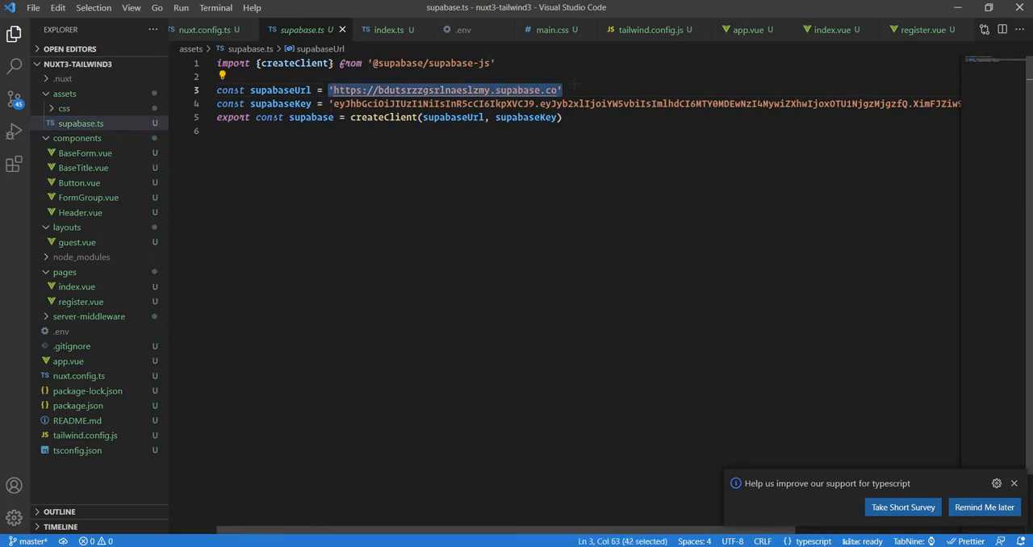
text(process.env.)
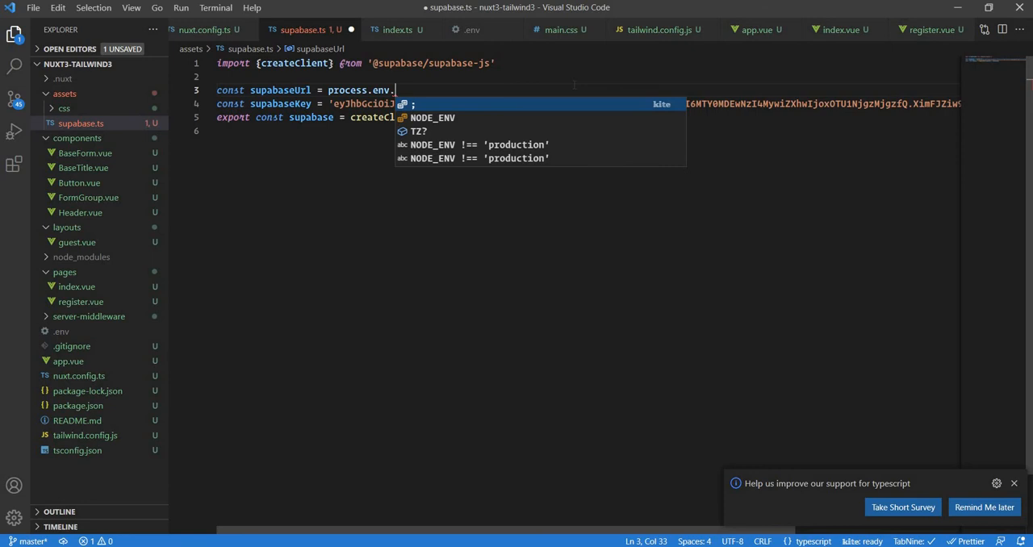
text(supabaseurl)
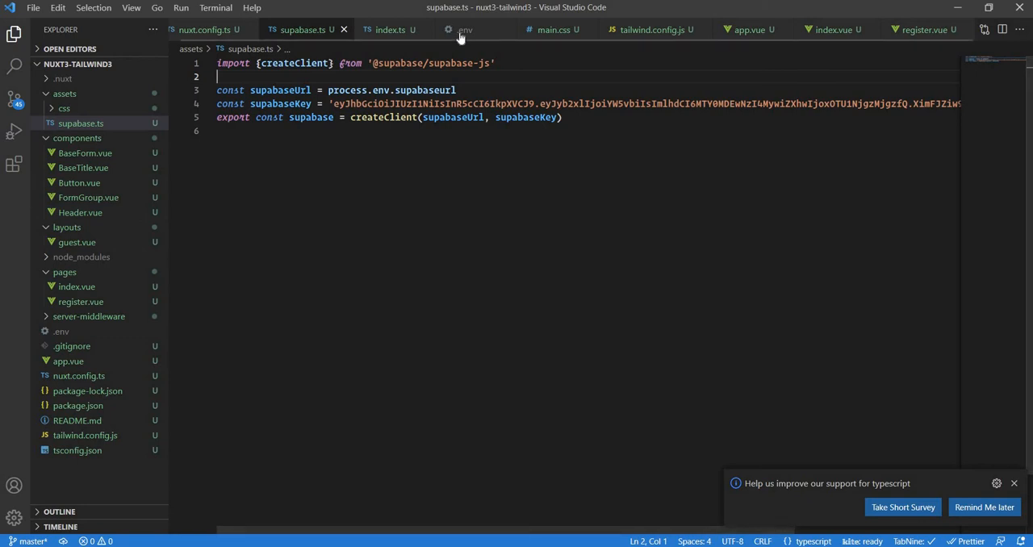
- In .env, delete the opening quote before supabase_key's value
click(465, 30)
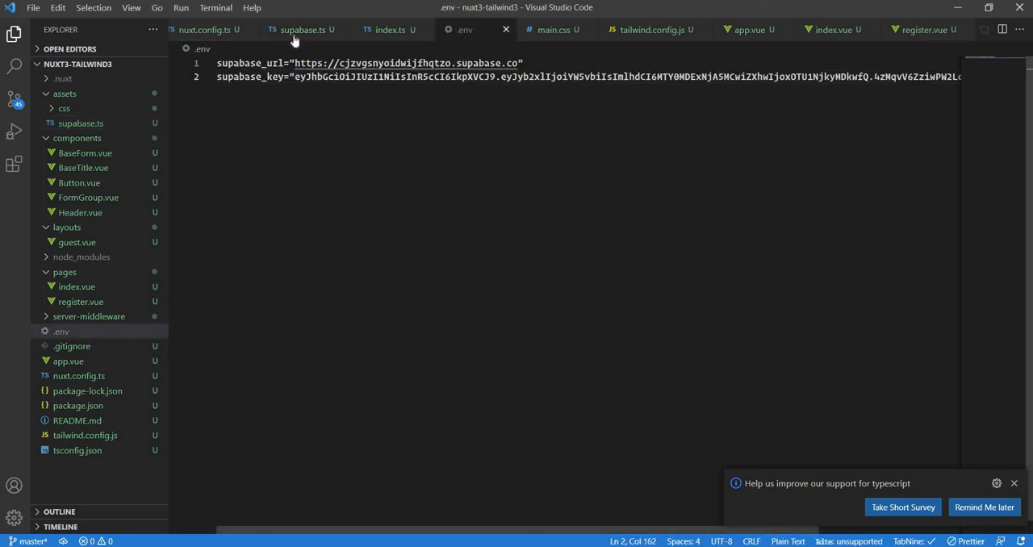
mouse_move(303, 30)
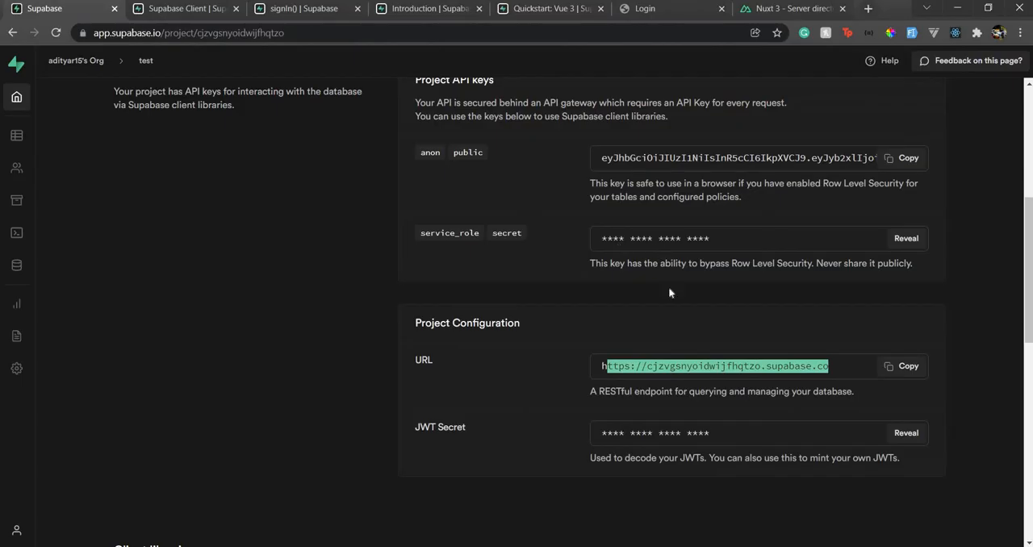
mouse_move(680, 162)
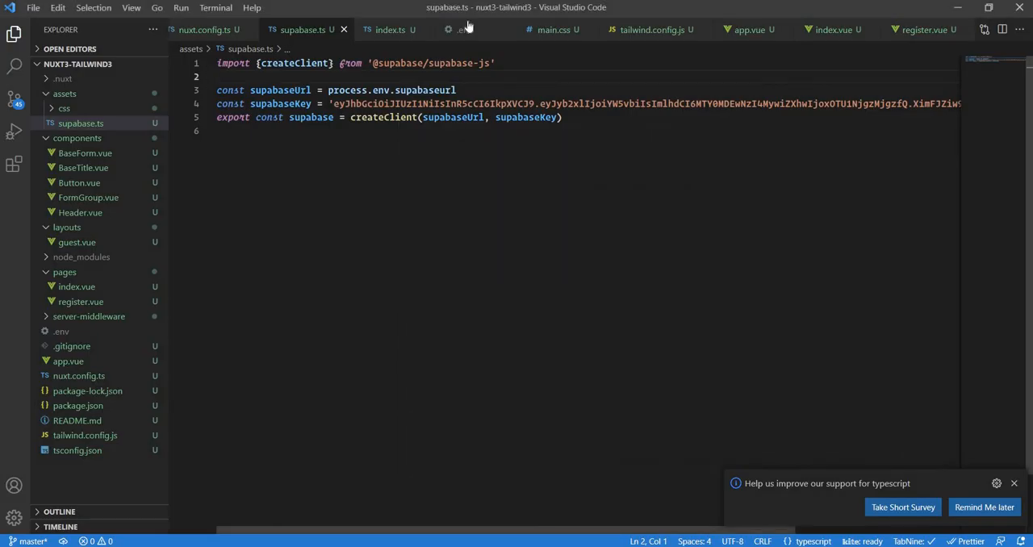
click(465, 30)
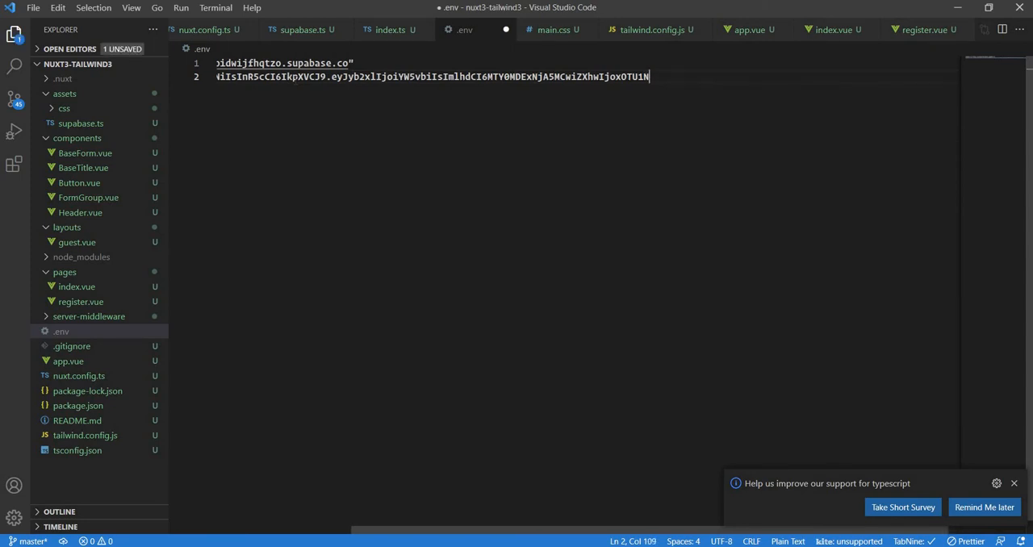
key(Backspace)
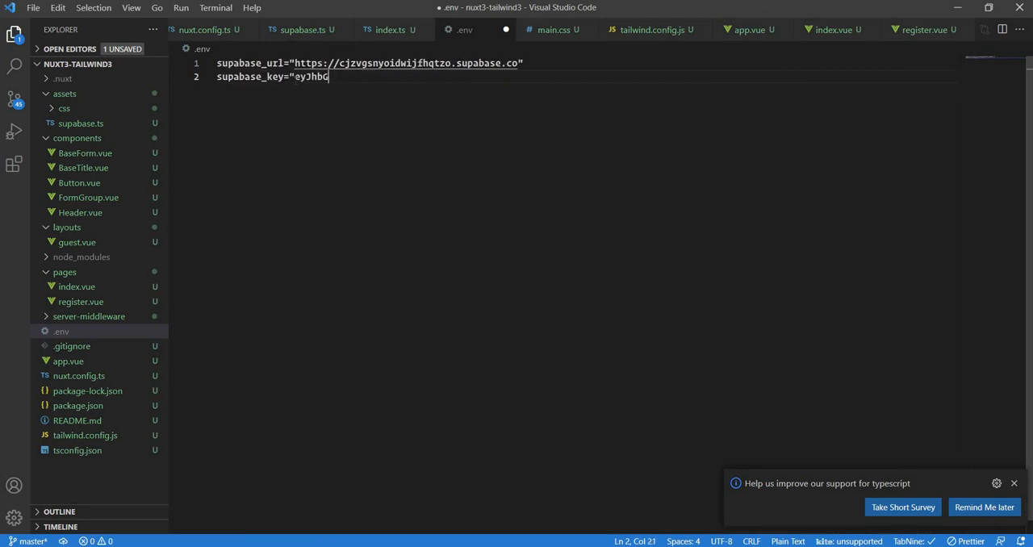
key(BackSpace)
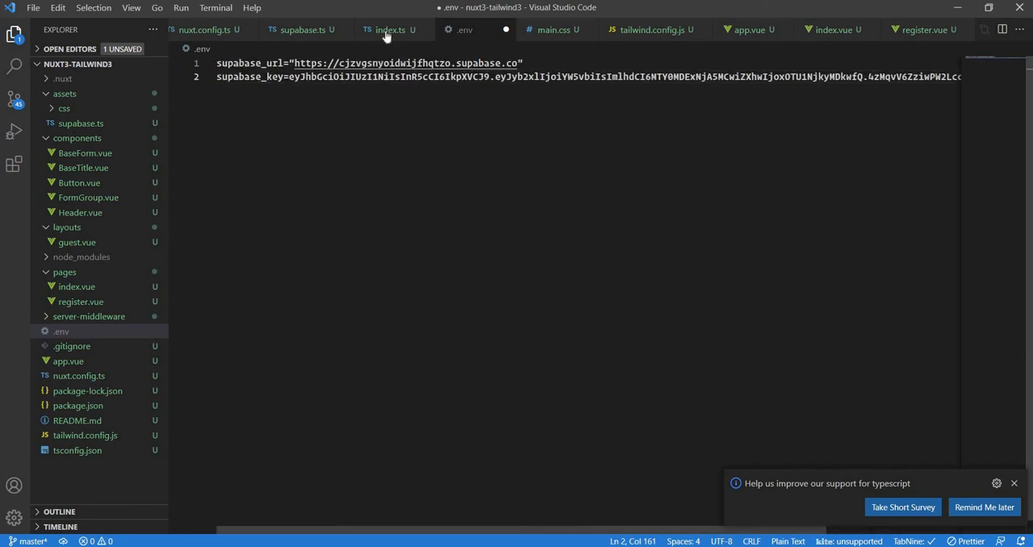
- Replace the key string in supabase.ts with process.env.supabasekey and save .env
click(303, 30)
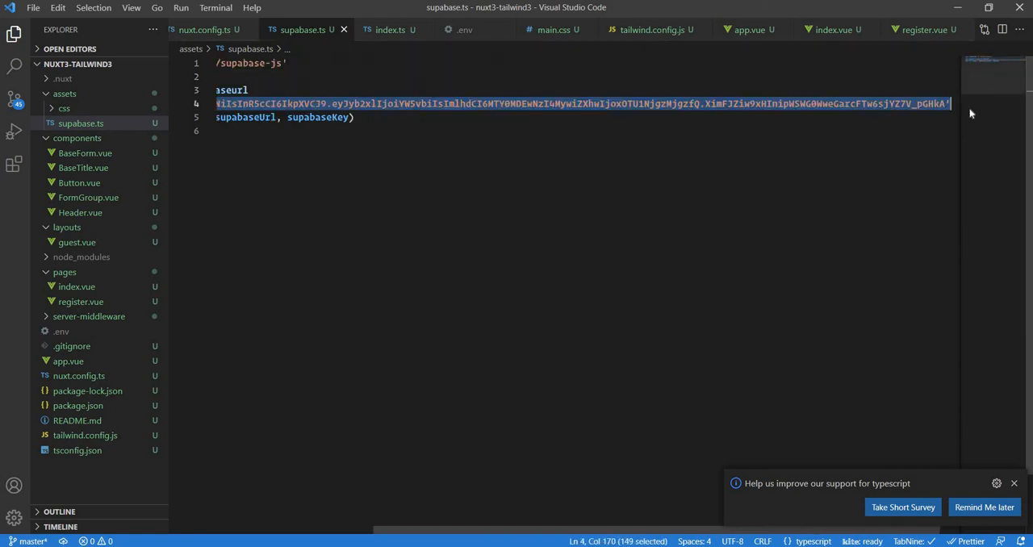
text(process.env.)
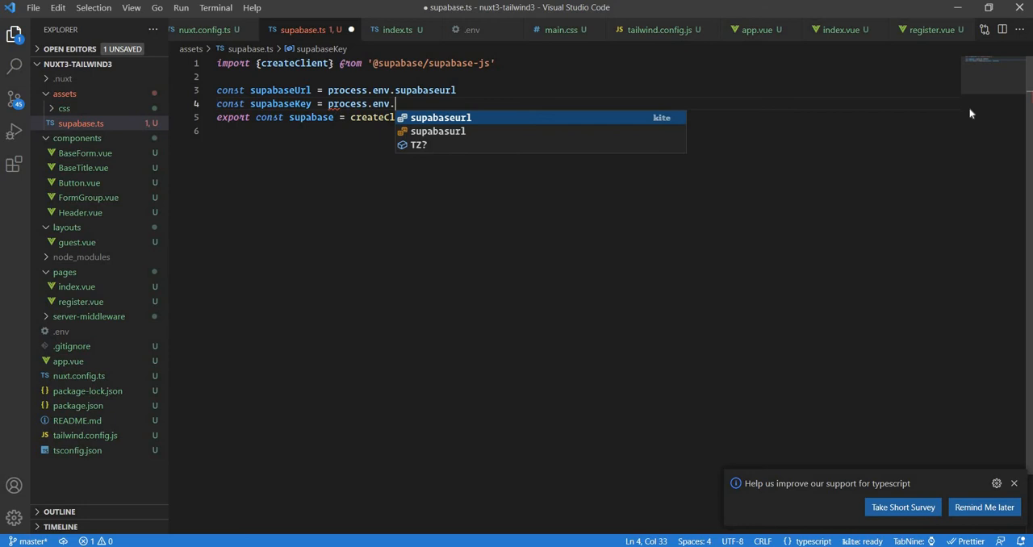
text(supabasekey)
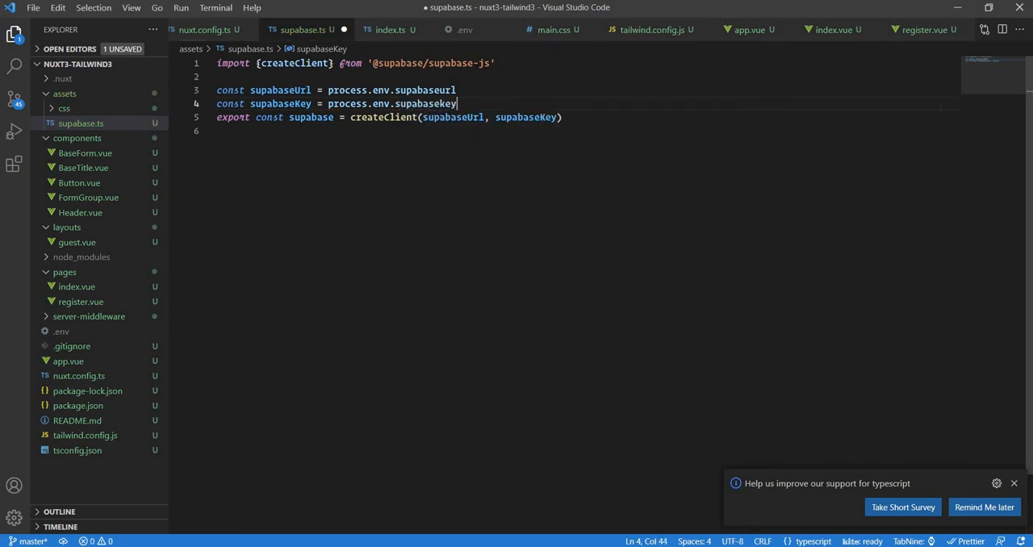
click(464, 30)
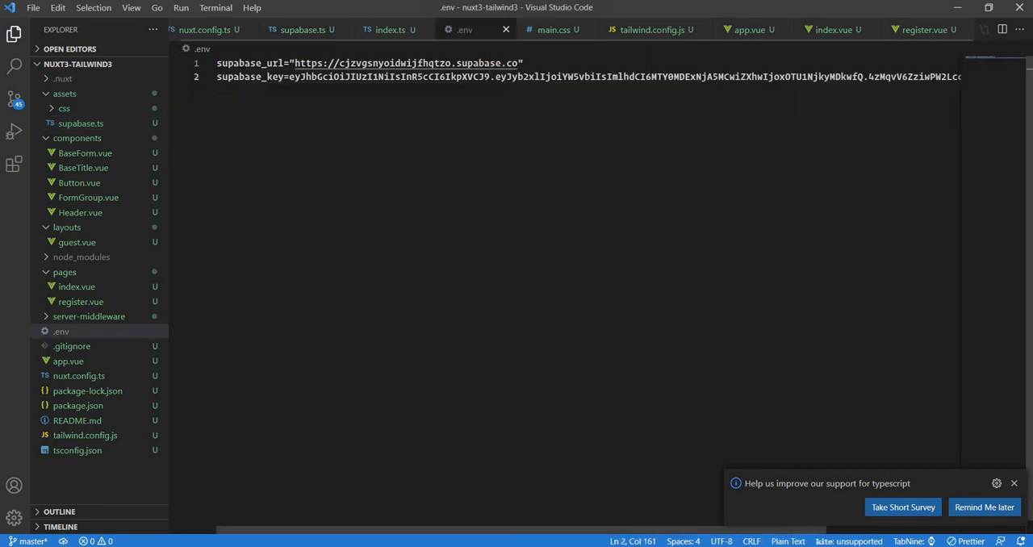
- Check the server-middleware index.ts and supabase.ts tabs
click(390, 30)
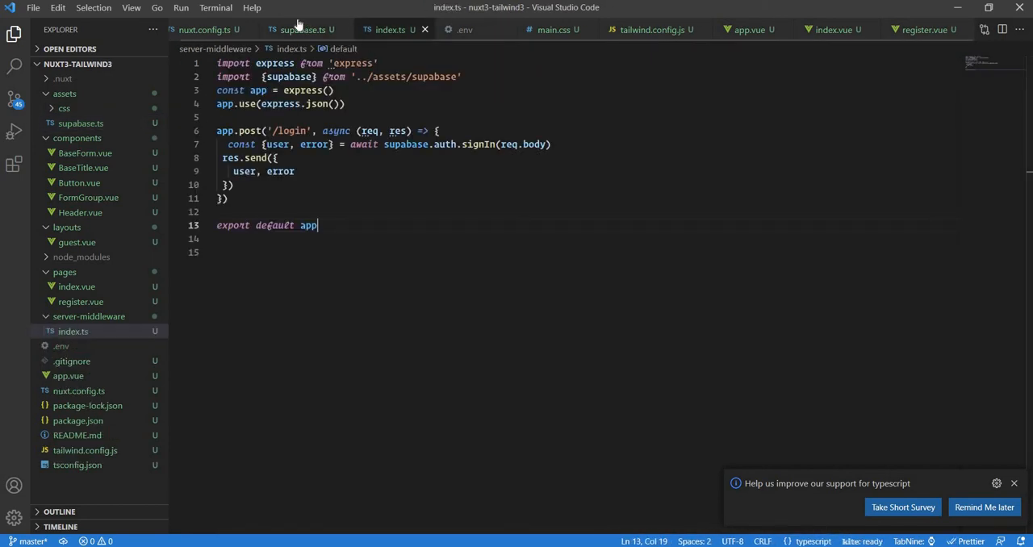
click(299, 30)
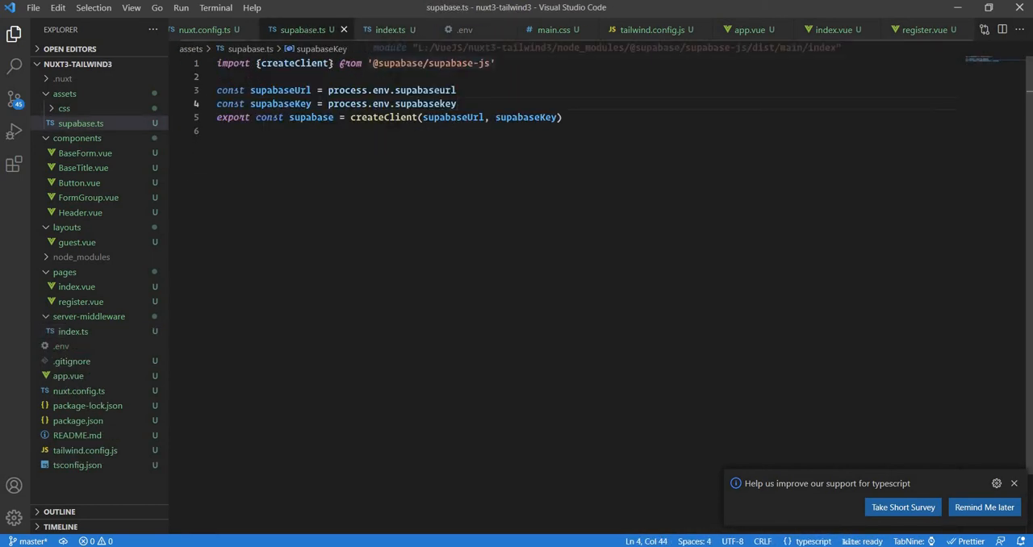
click(441, 89)
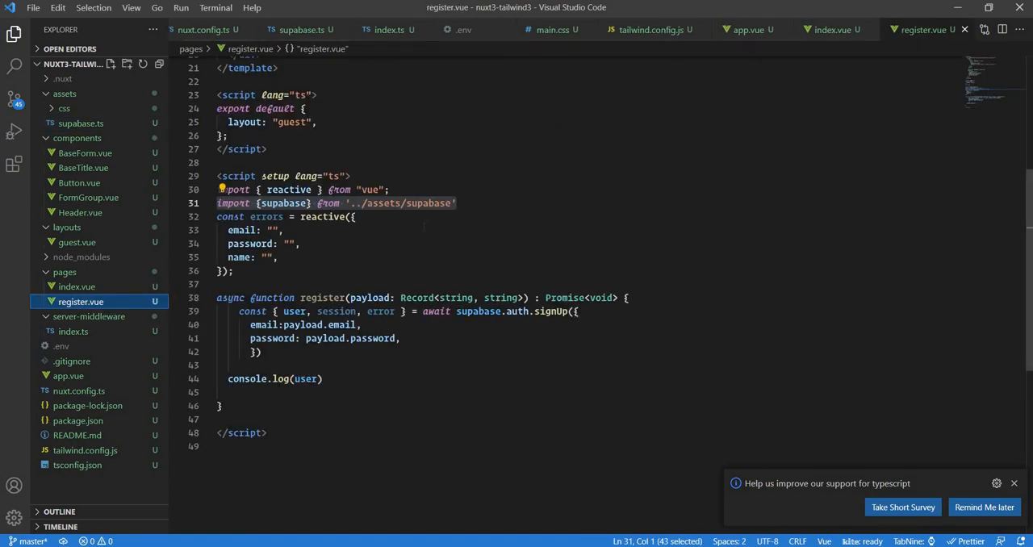
- Highlight register.vue's auth.signUp call and its email and password payload
click(283, 230)
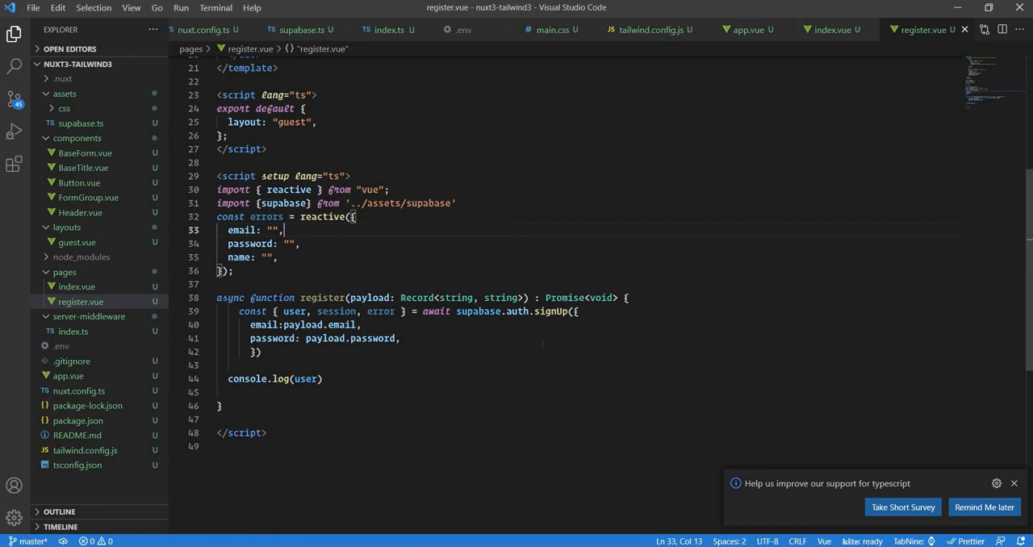
double_click(436, 311)
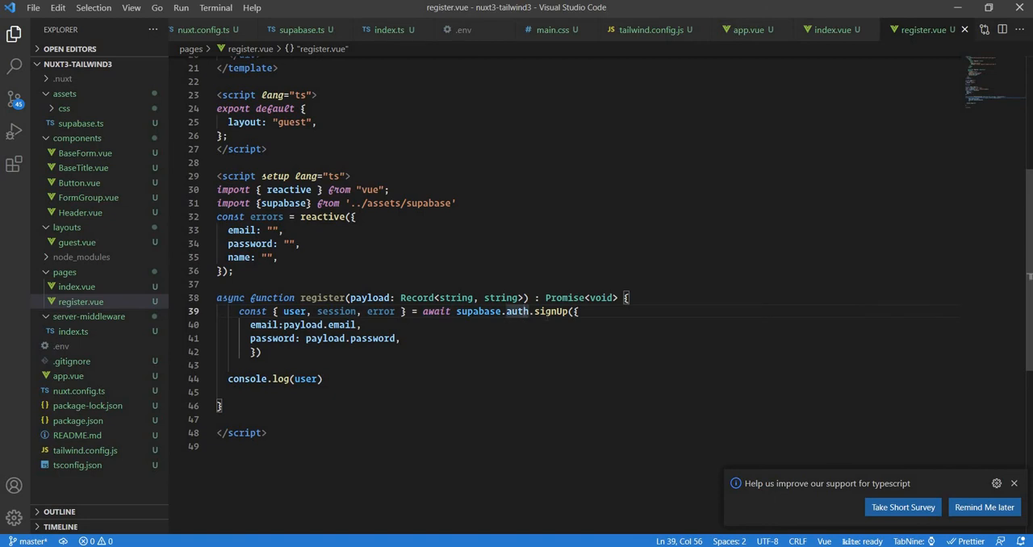
double_click(550, 310)
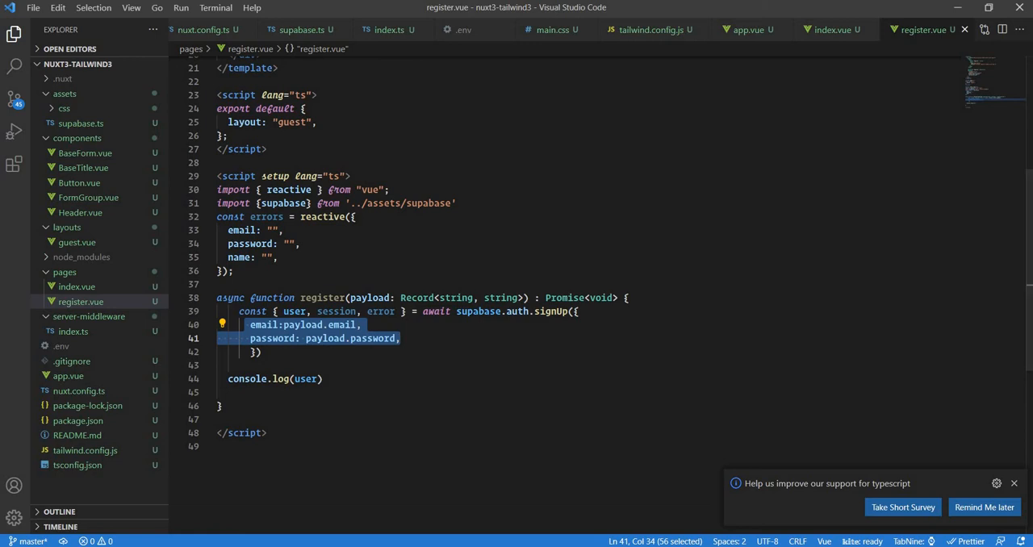
mouse_move(484, 540)
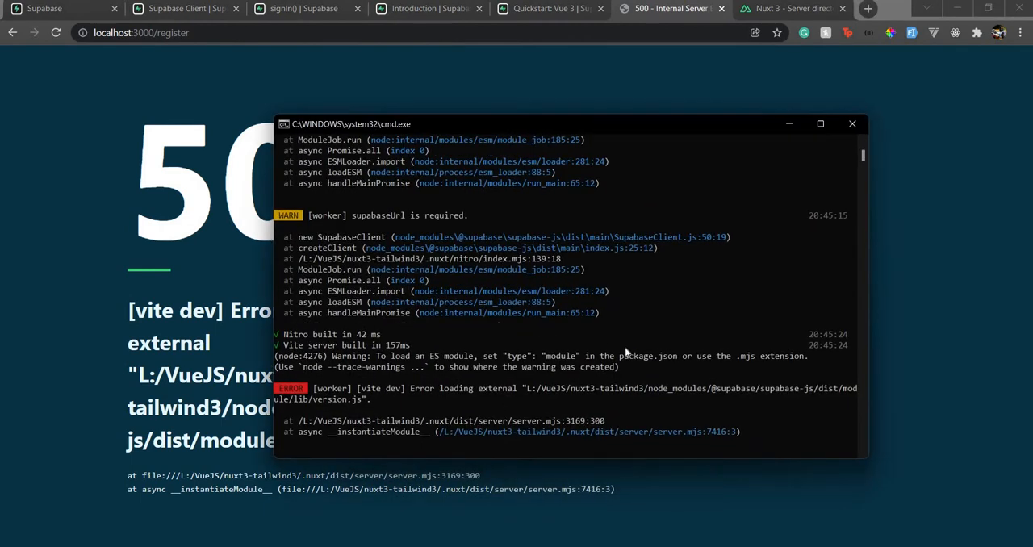
mouse_move(556, 378)
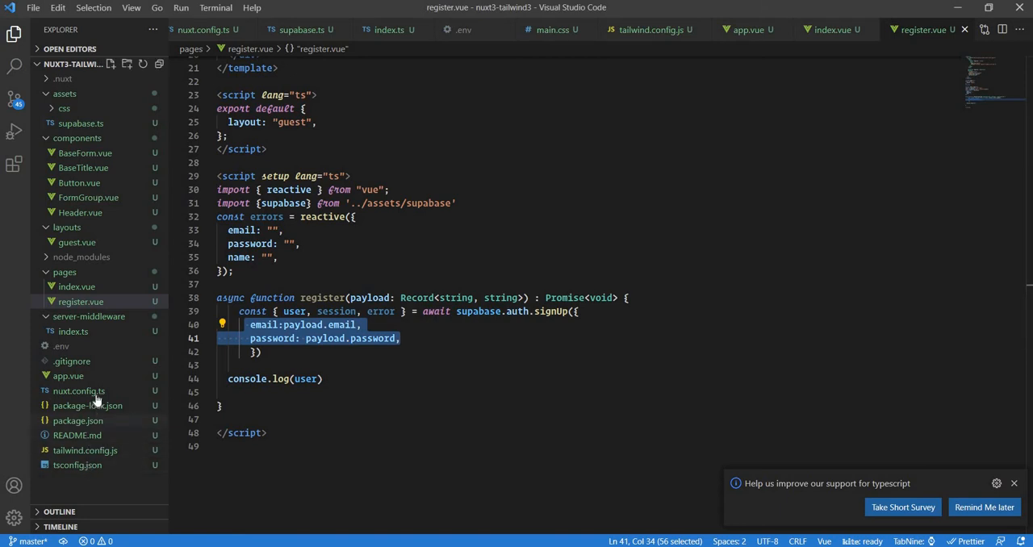
- Add ssr: false to nuxt.config.ts and save, then look inside the .nuxt folder
click(79, 390)
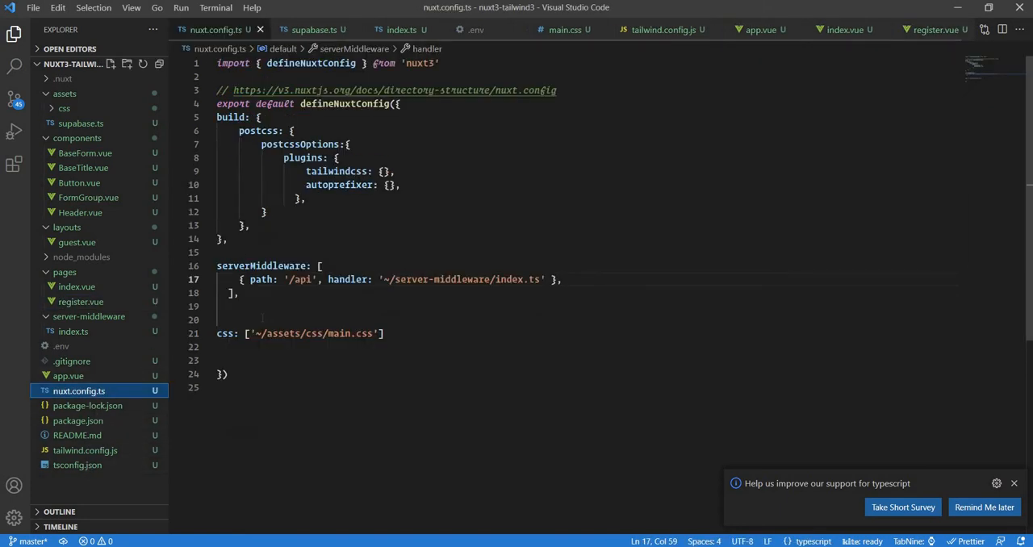
text(s)
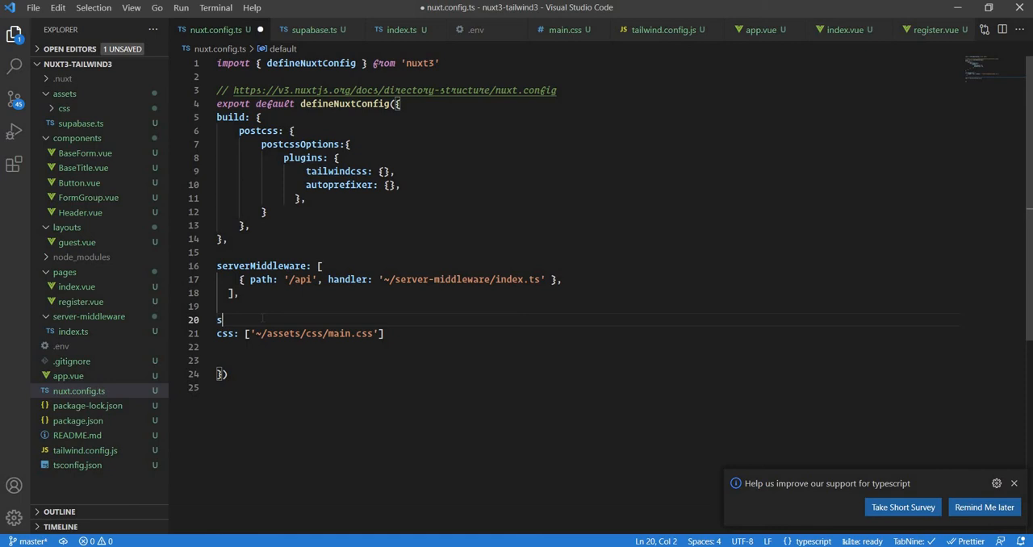
text(sr:false,)
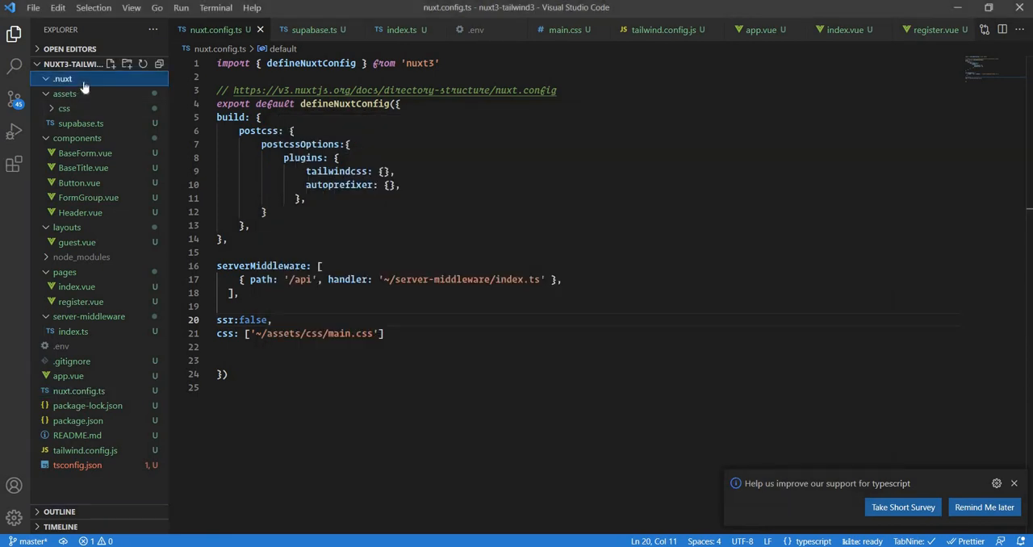
click(62, 79)
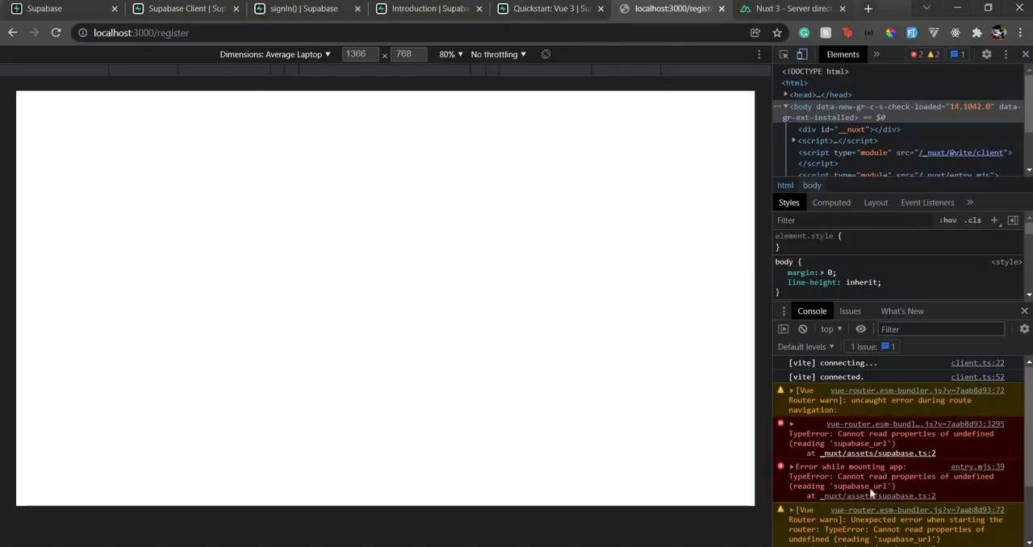
mouse_move(922, 489)
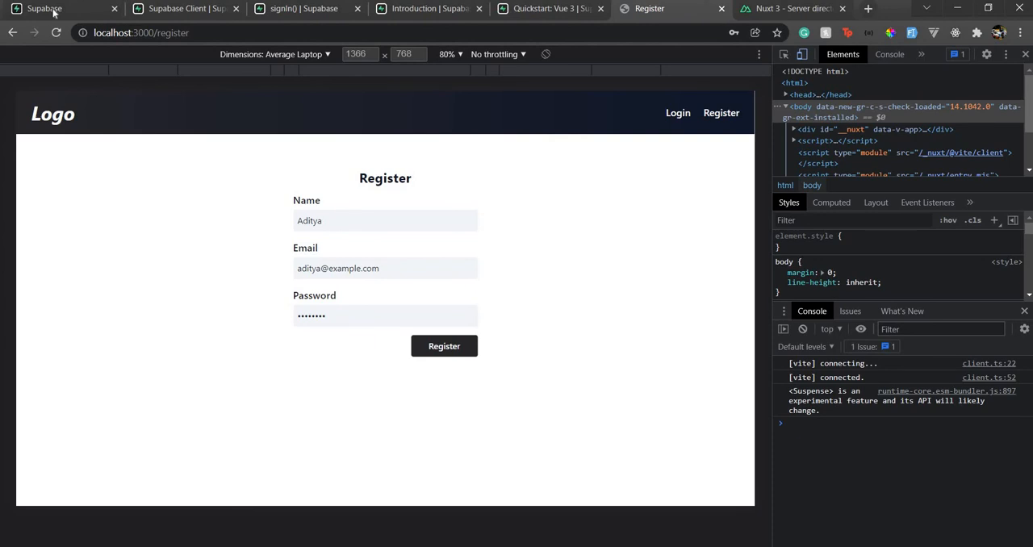
- Switch Chrome from the localhost register page to the Supabase project dashboard tab
click(44, 8)
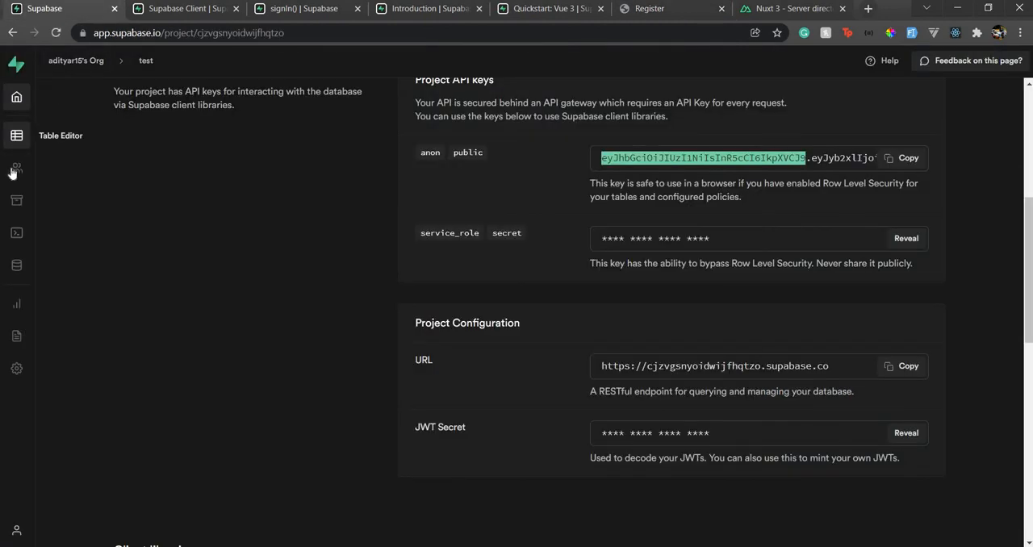
- Open Supabase Authentication settings and scroll through the Email Auth sign-up options
click(16, 168)
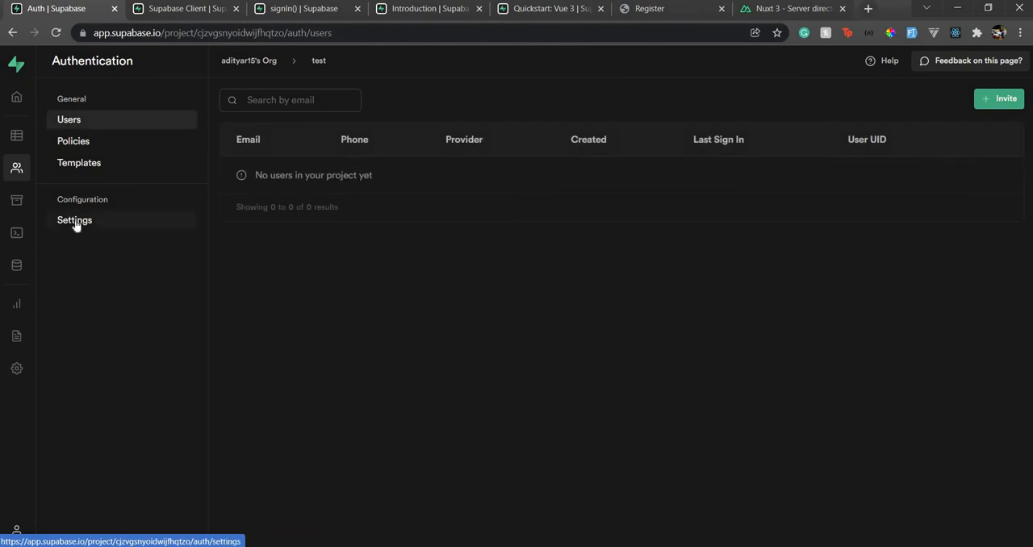
click(74, 219)
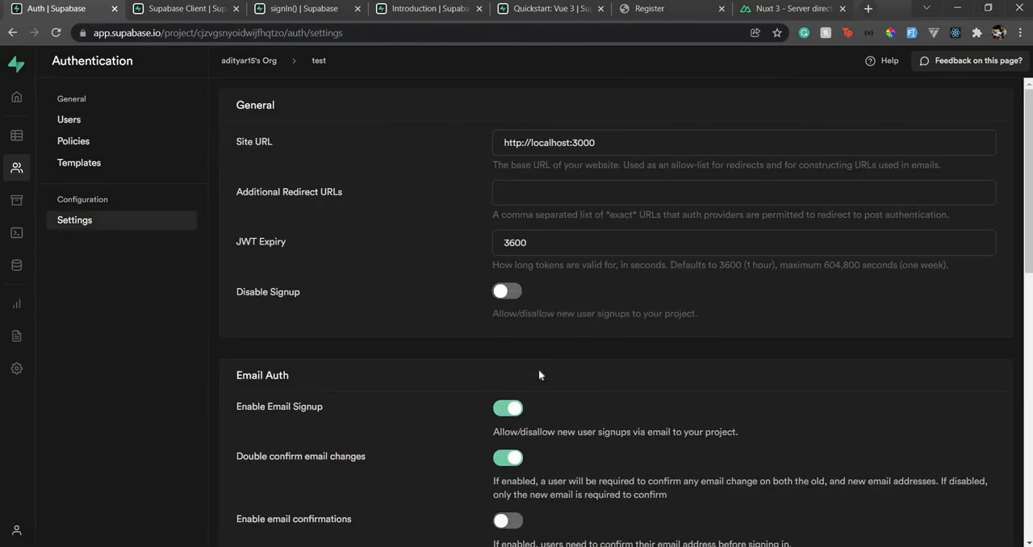
scroll(down, 3)
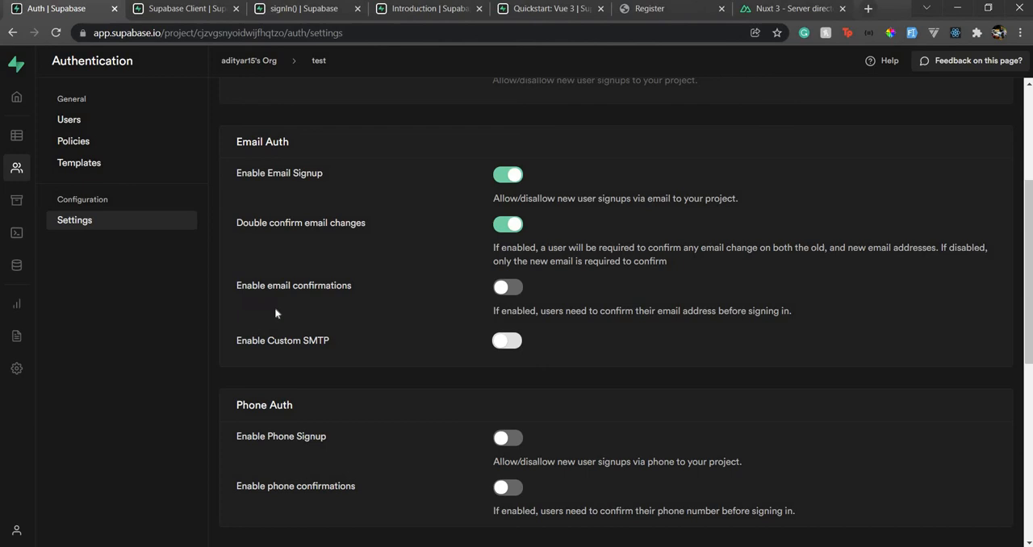
mouse_move(507, 288)
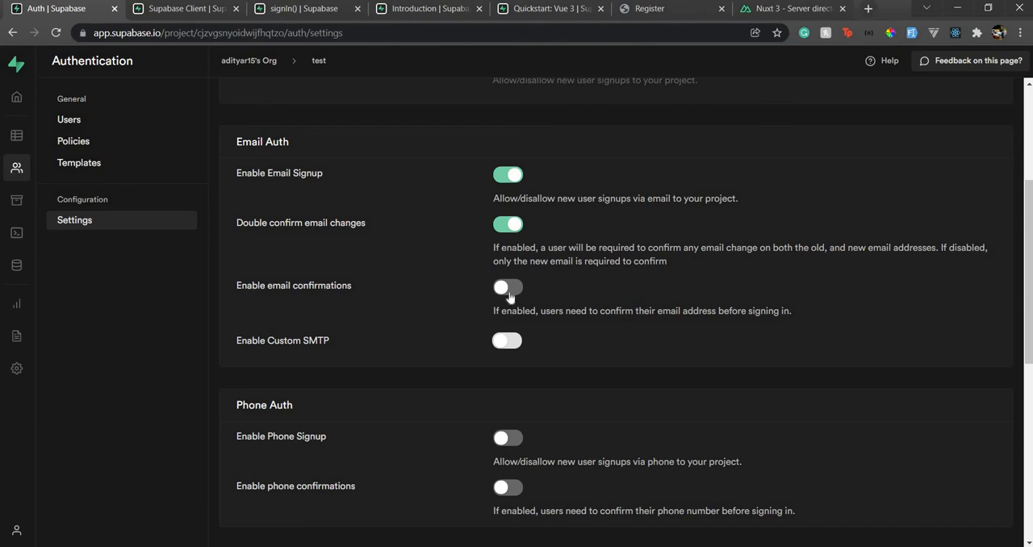
mouse_move(417, 291)
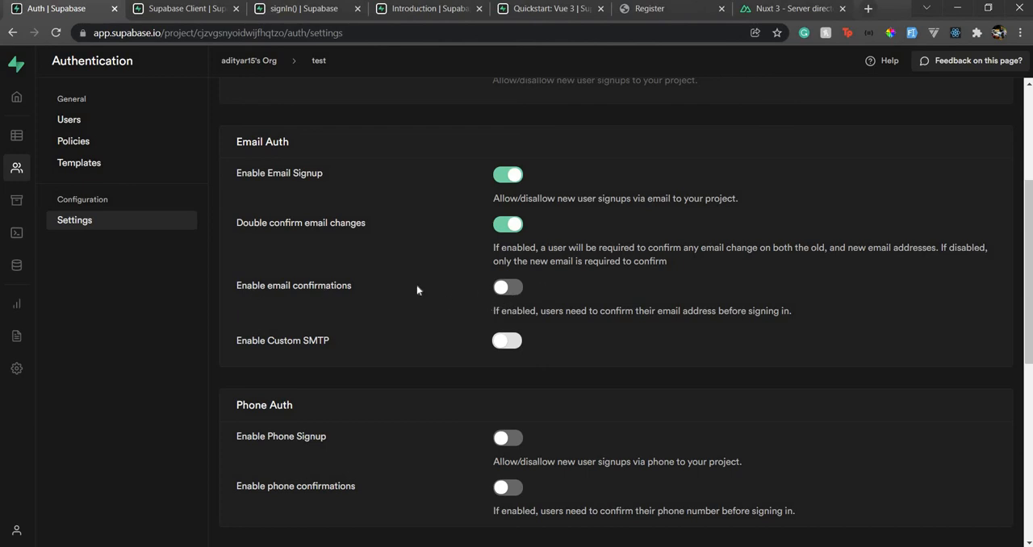
mouse_move(544, 304)
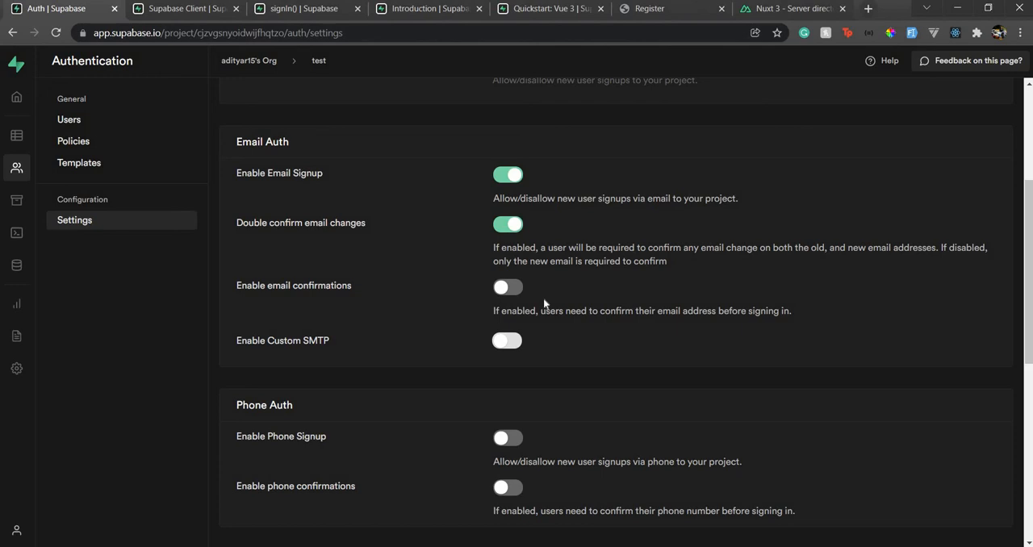
mouse_move(320, 288)
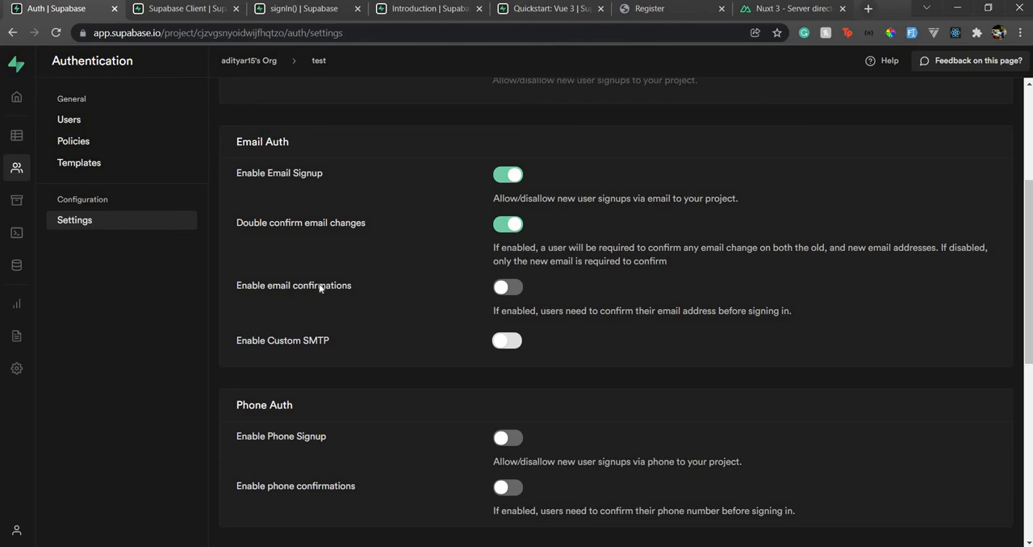
mouse_move(635, 8)
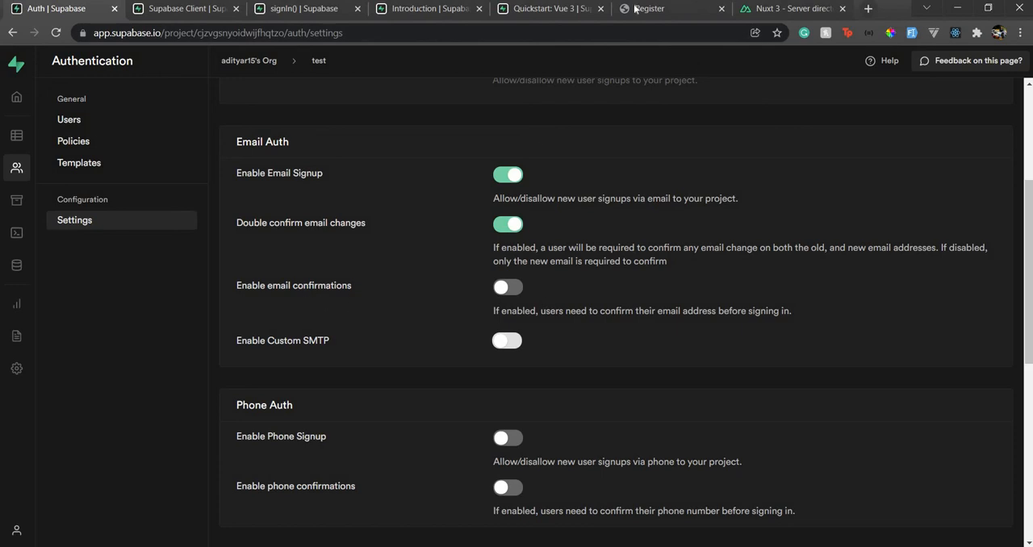
- Check the register page and Nuxt server docs, then return to the empty users list
click(649, 8)
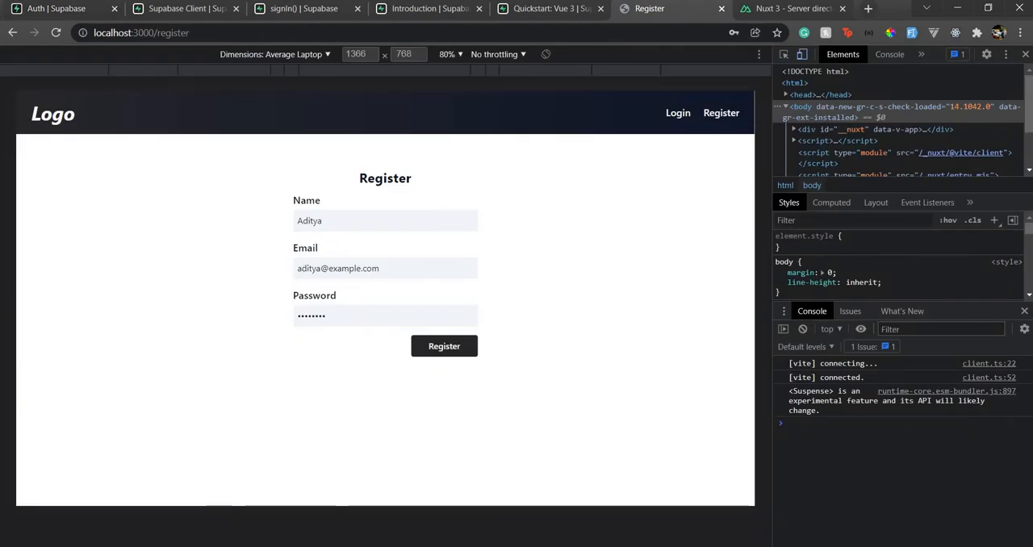
click(790, 8)
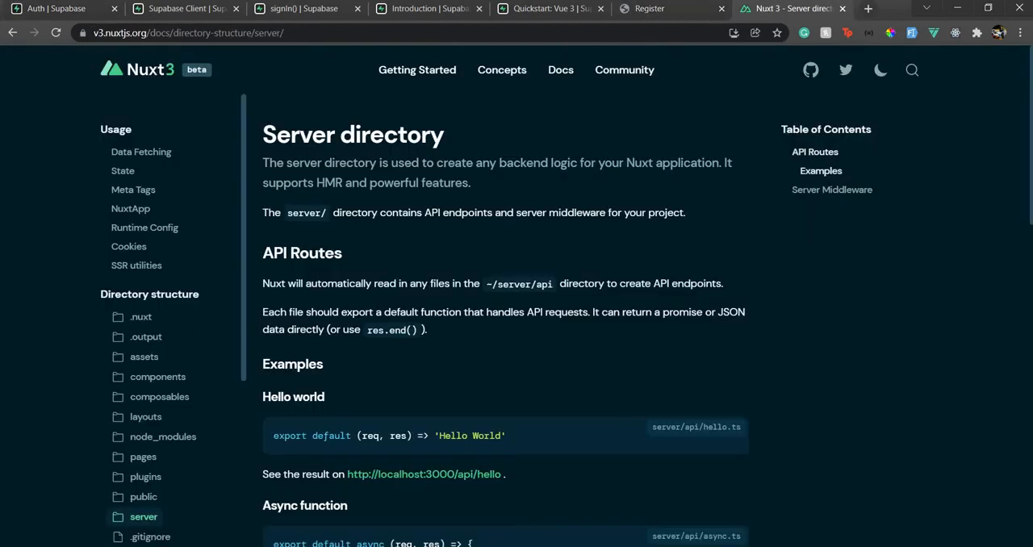
click(63, 9)
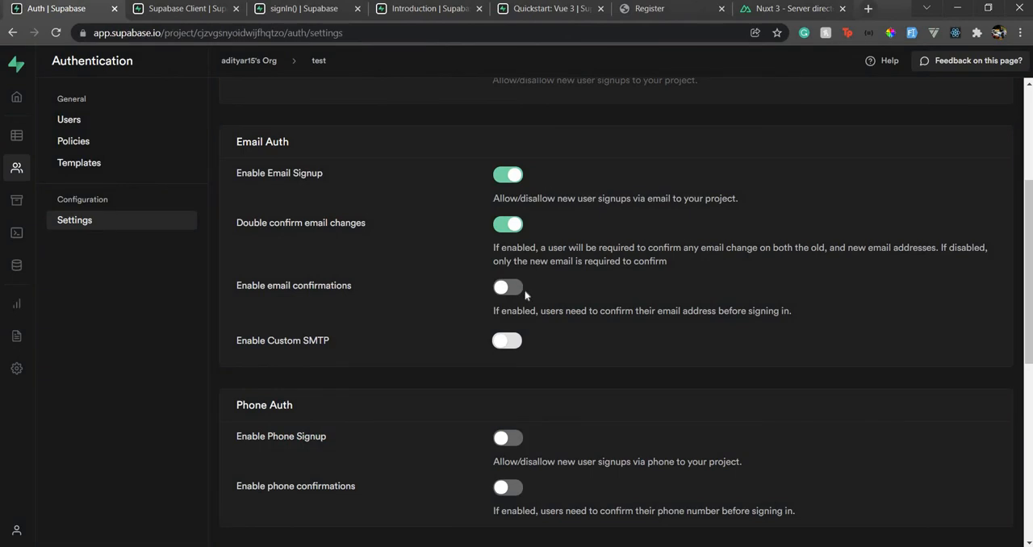
scroll(down, 3)
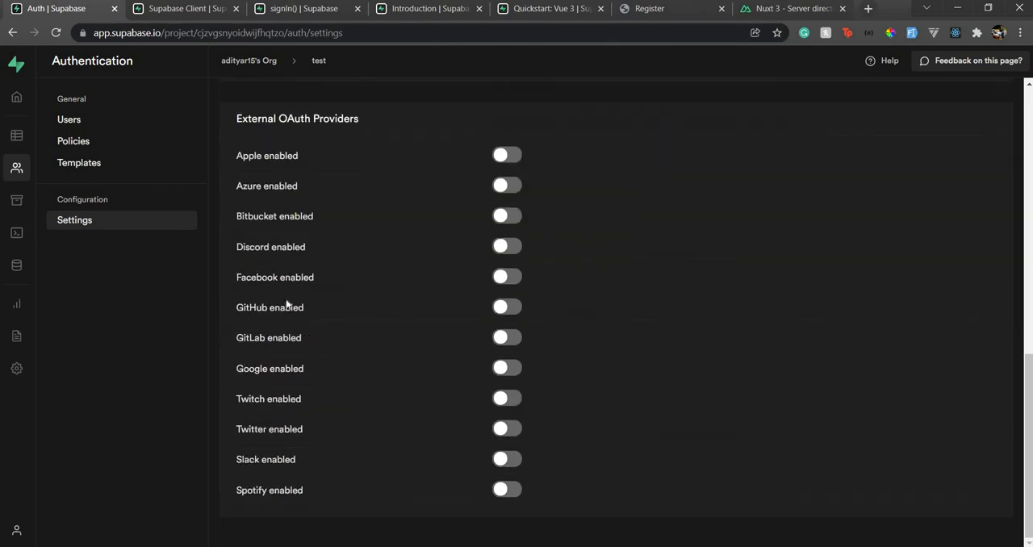
mouse_move(392, 199)
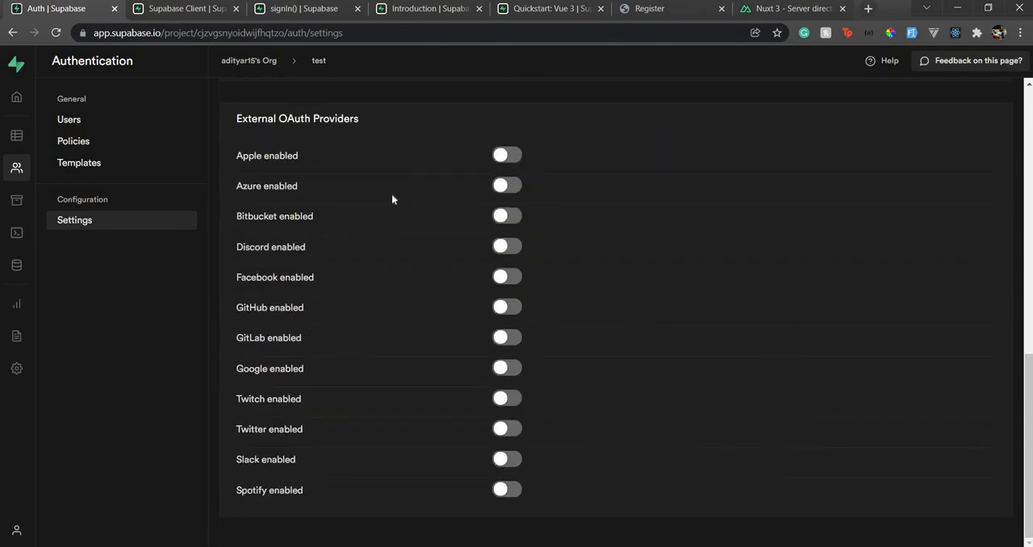
mouse_move(246, 364)
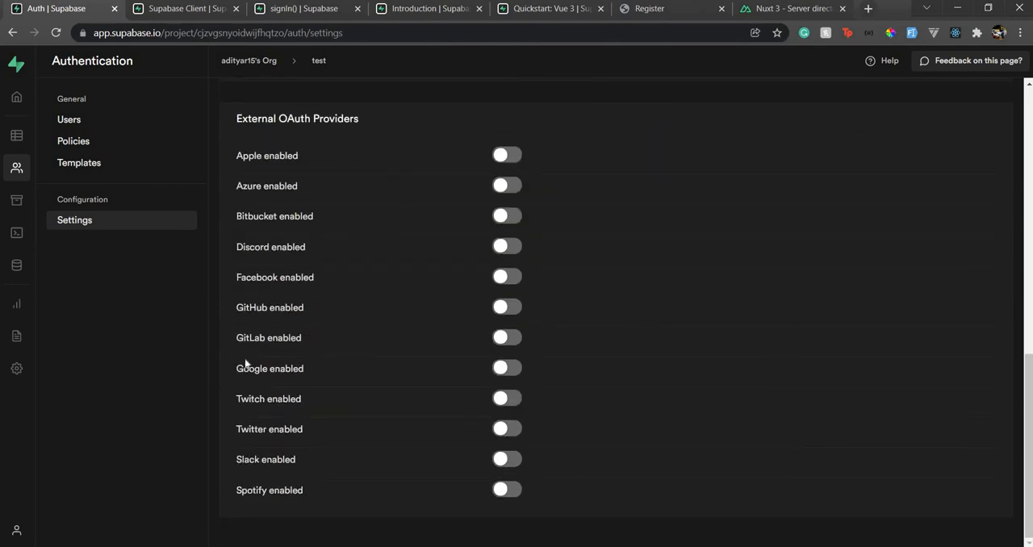
mouse_move(484, 368)
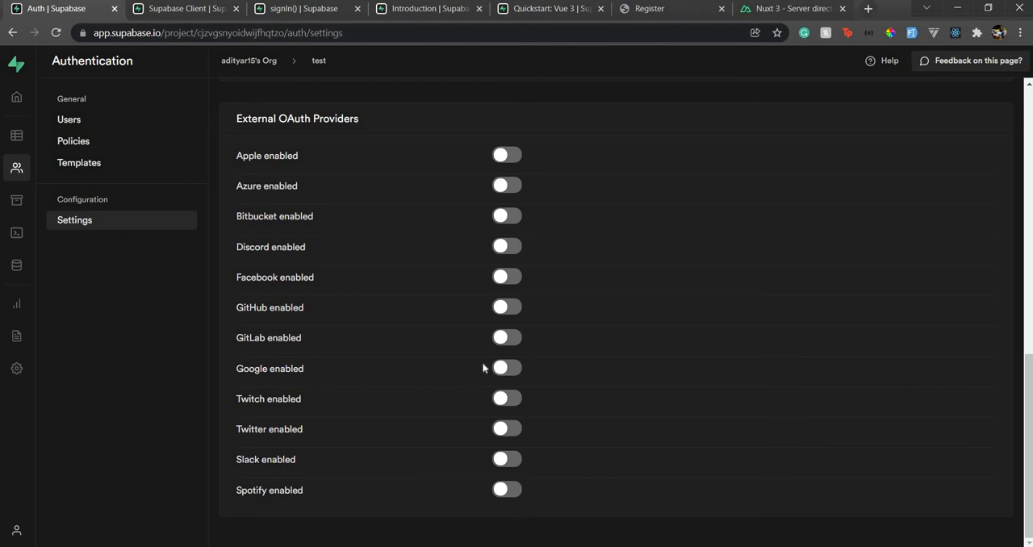
mouse_move(449, 383)
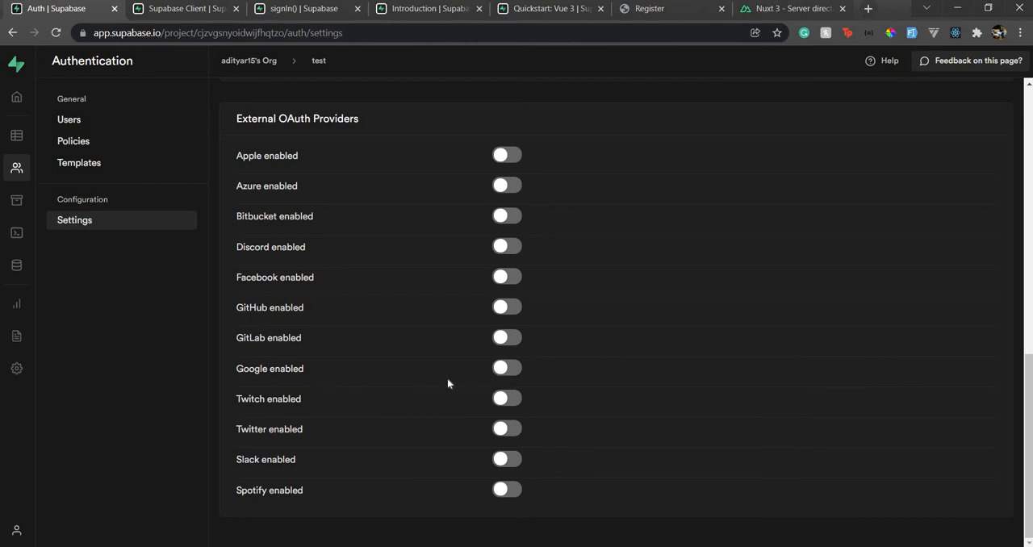
scroll(up, 3)
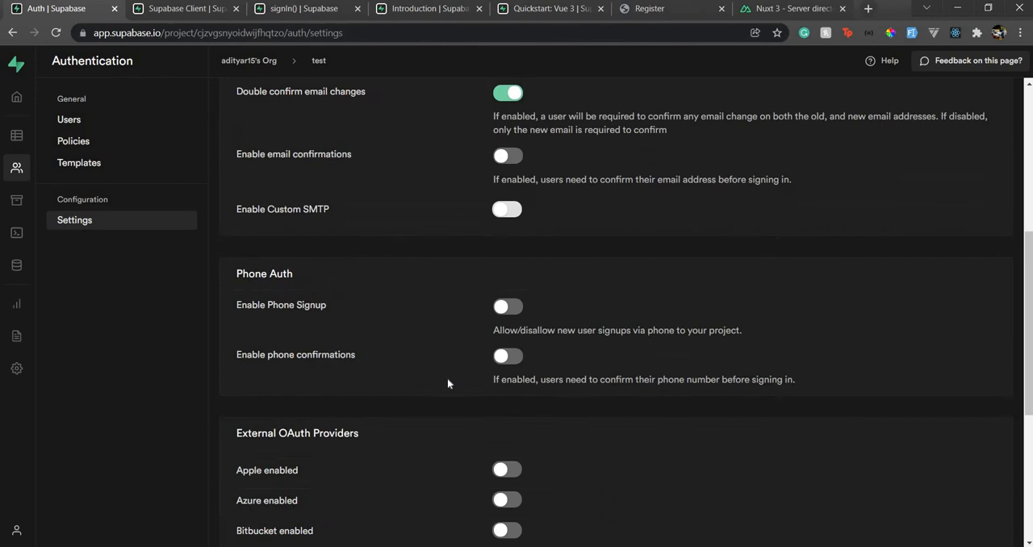
scroll(up, 3)
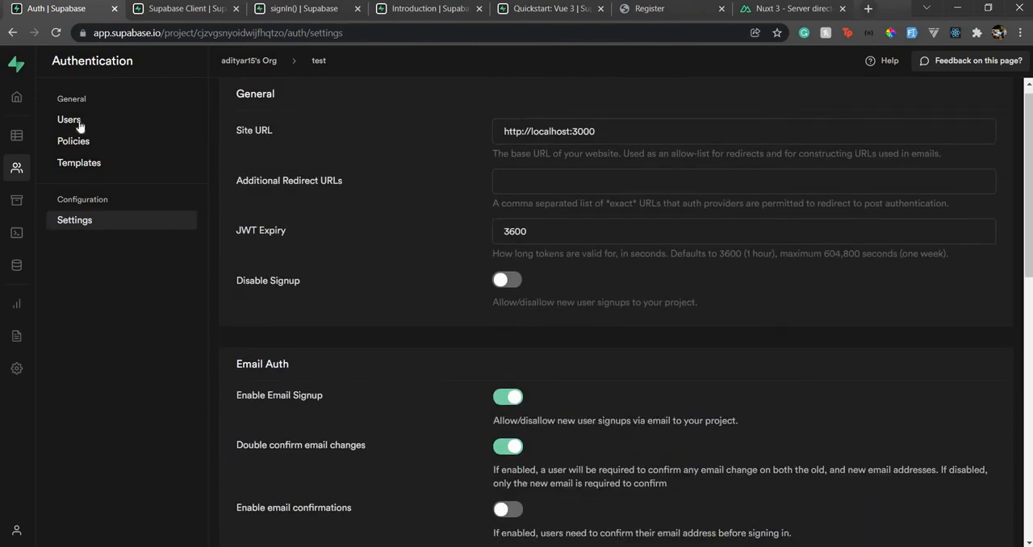
click(69, 119)
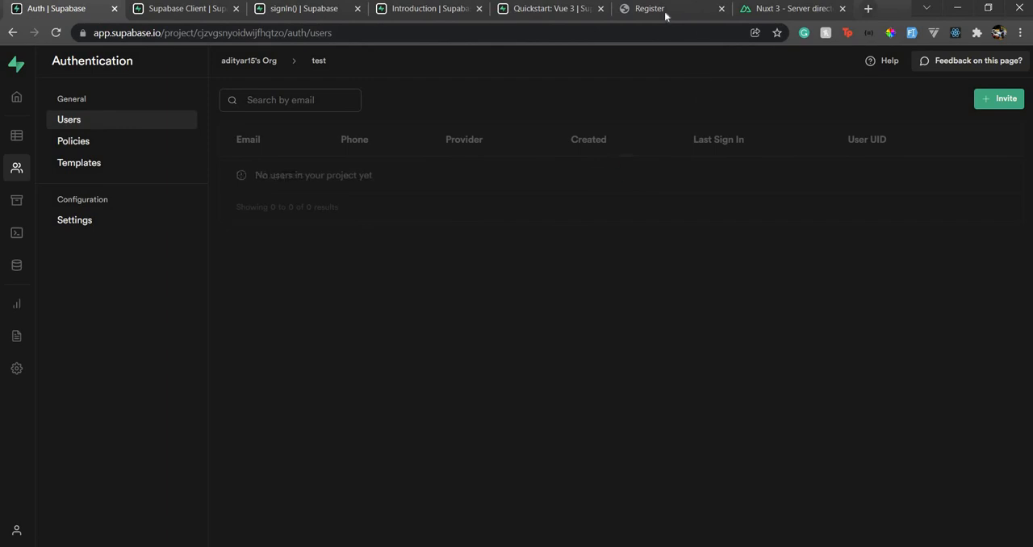
click(650, 8)
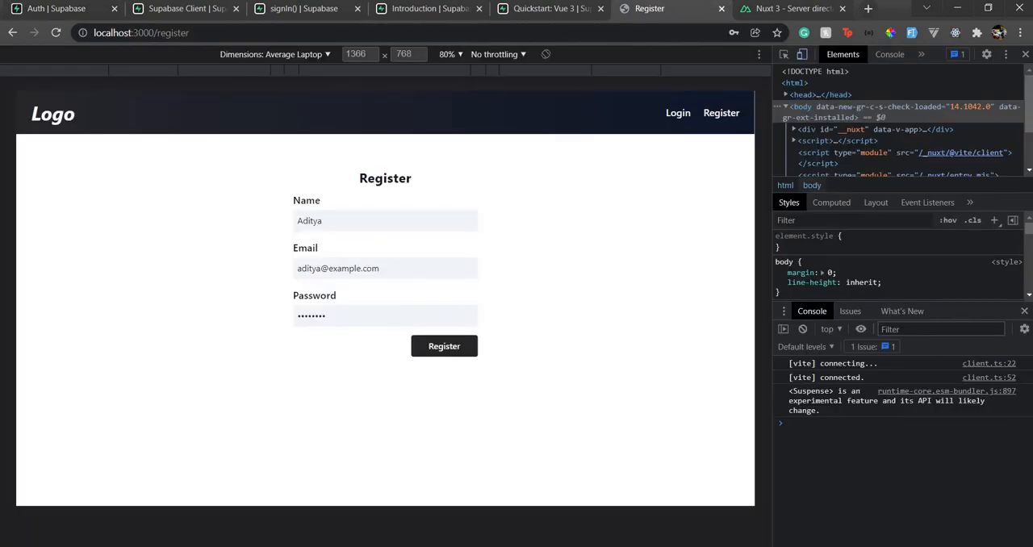
click(443, 346)
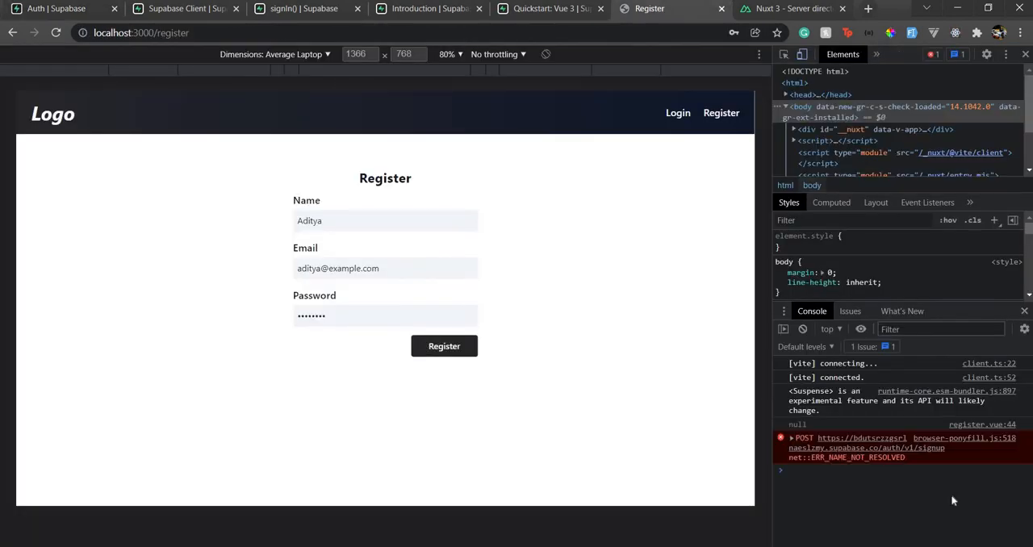
mouse_move(910, 464)
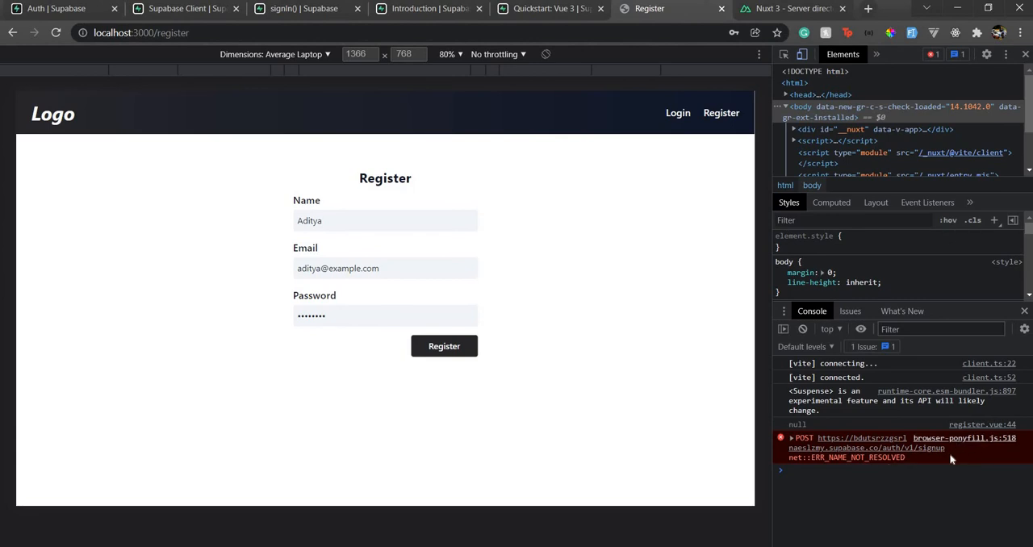
click(65, 8)
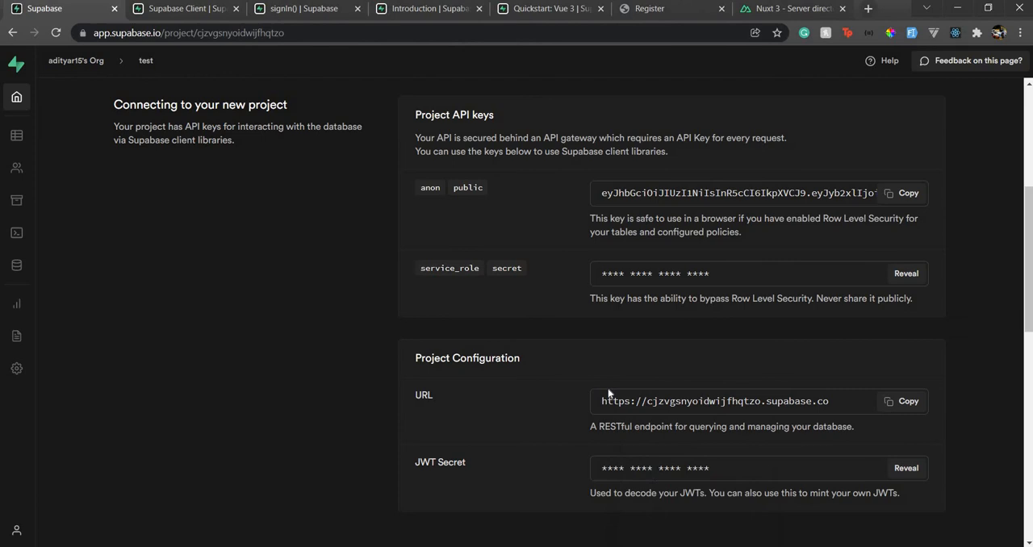
mouse_move(610, 394)
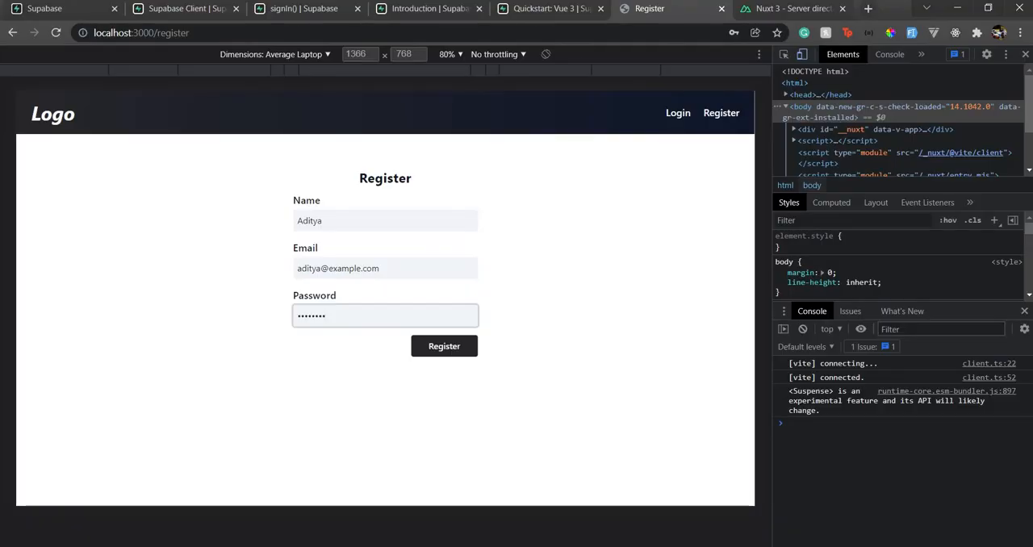
click(650, 8)
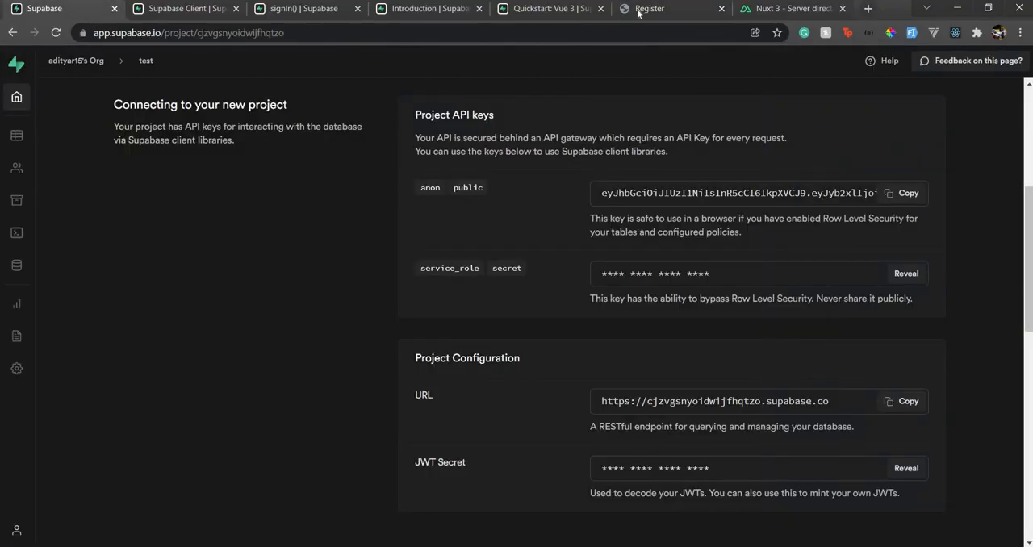
click(650, 9)
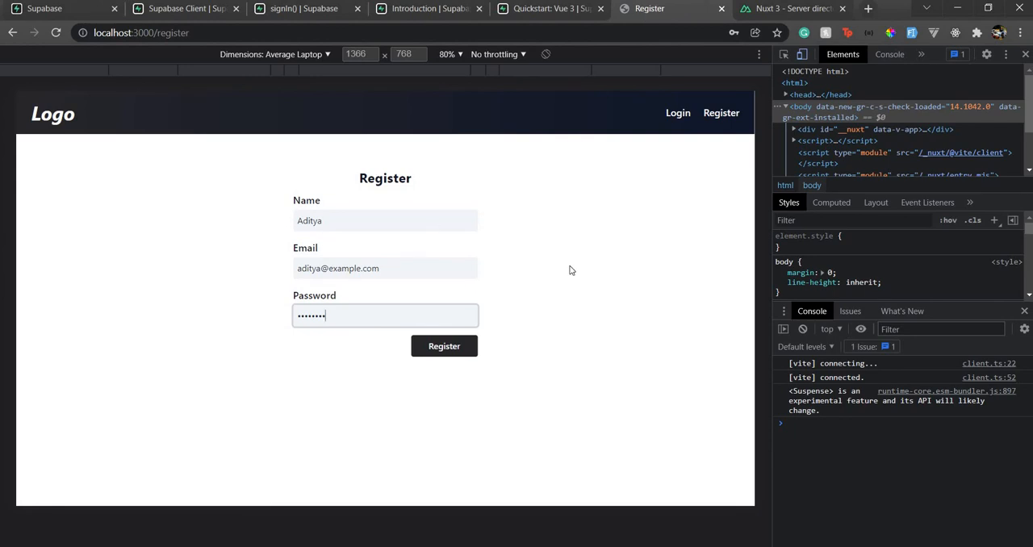
mouse_move(443, 346)
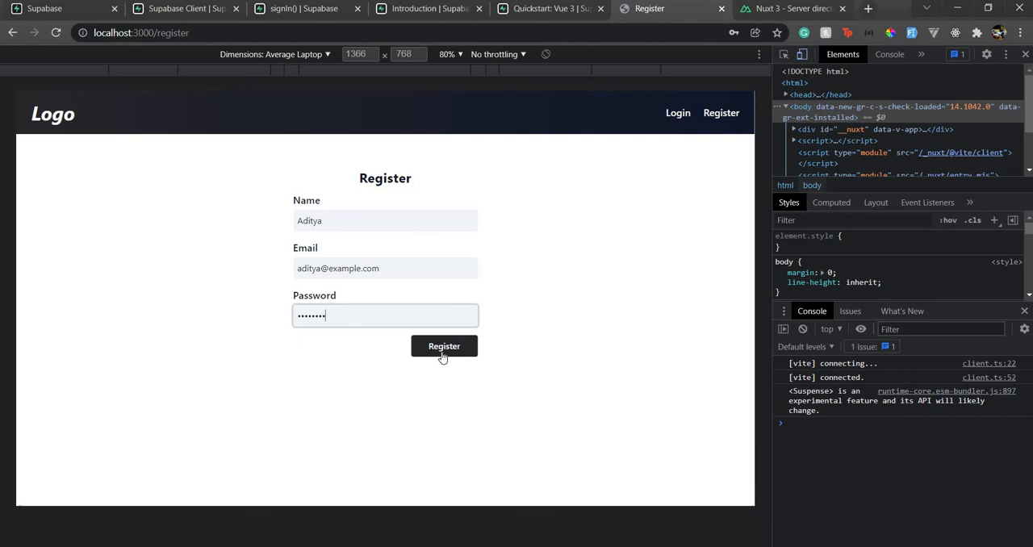
click(444, 345)
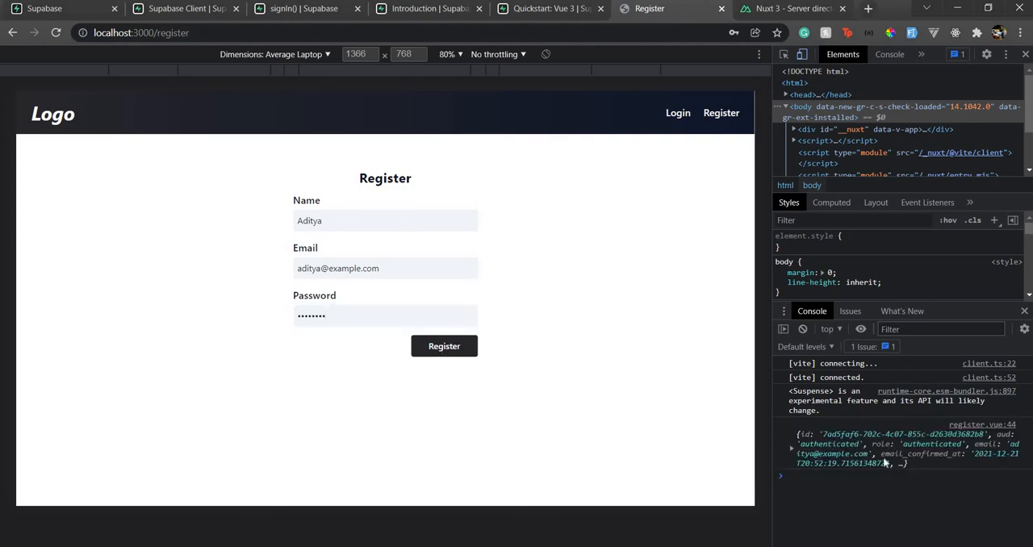
mouse_move(964, 451)
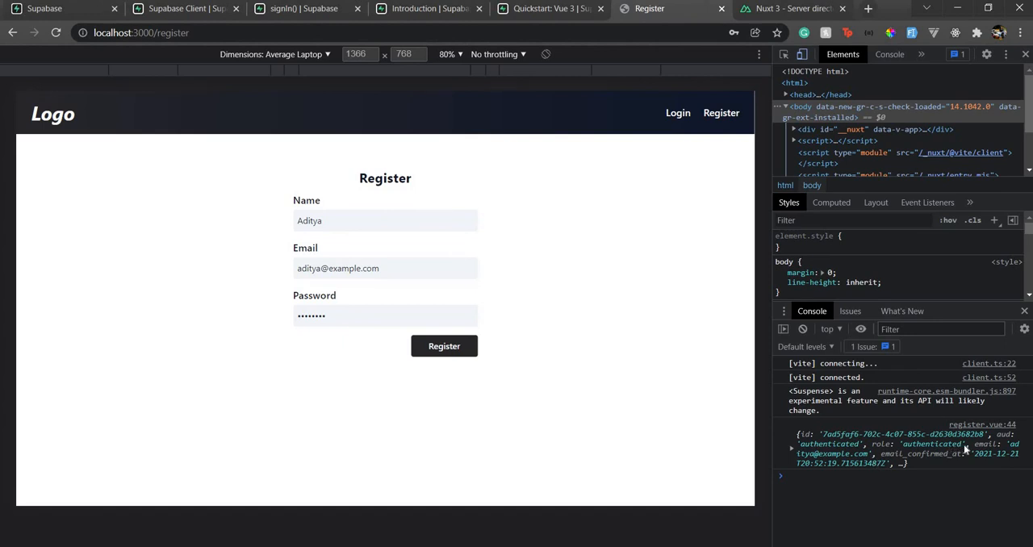
mouse_move(574, 261)
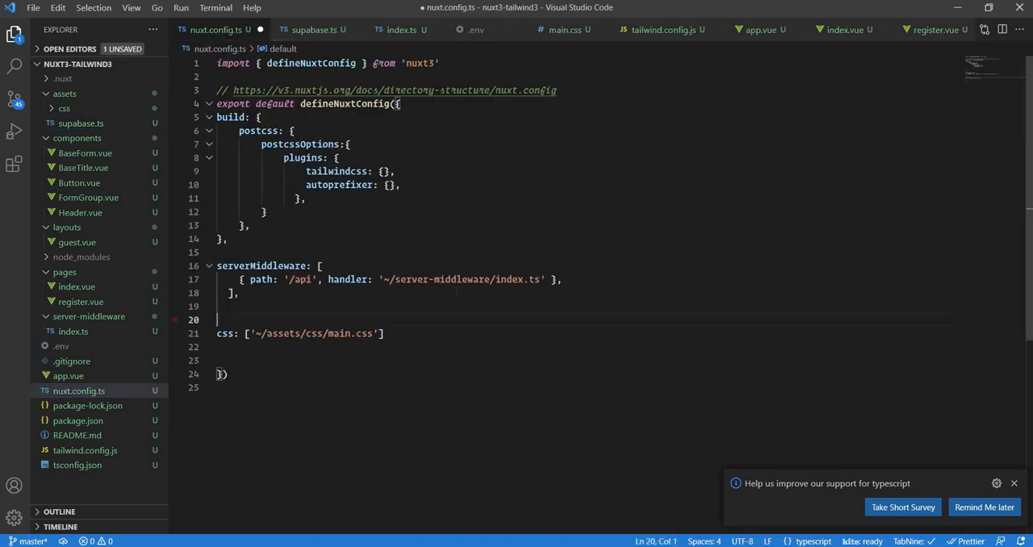
- Save nuxt.config.ts and select the supabase client in the /login route's signIn call
key(ctrl+s)
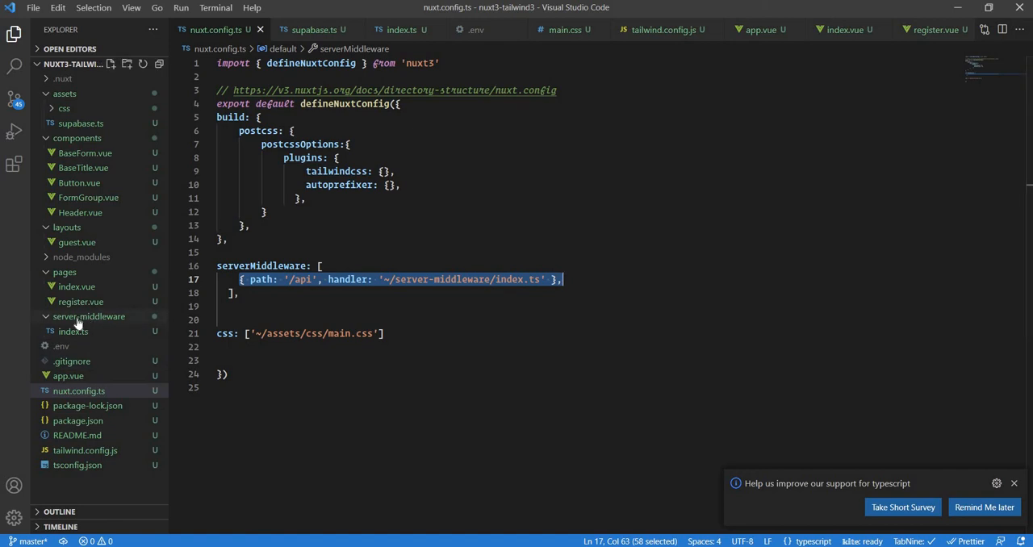
mouse_move(89, 315)
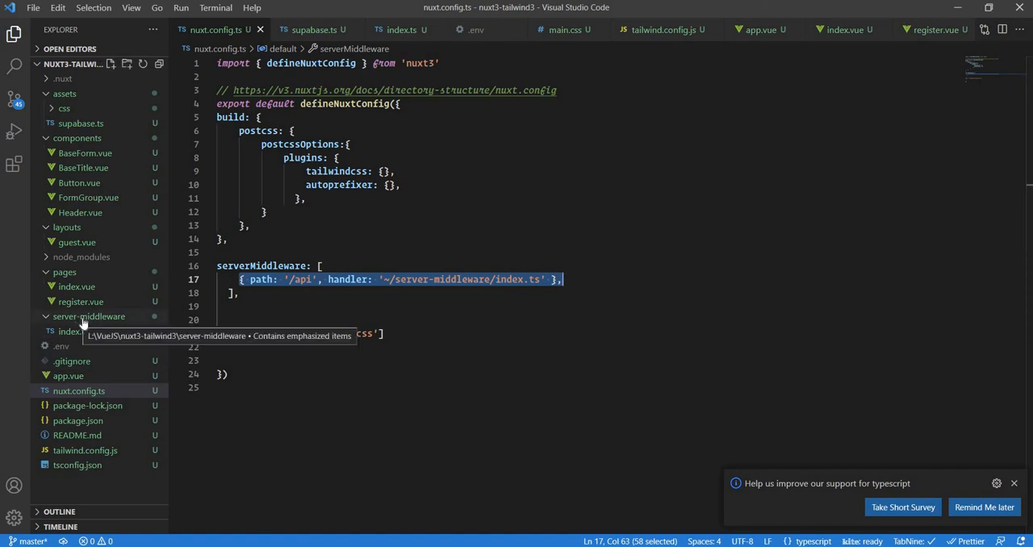
mouse_move(73, 331)
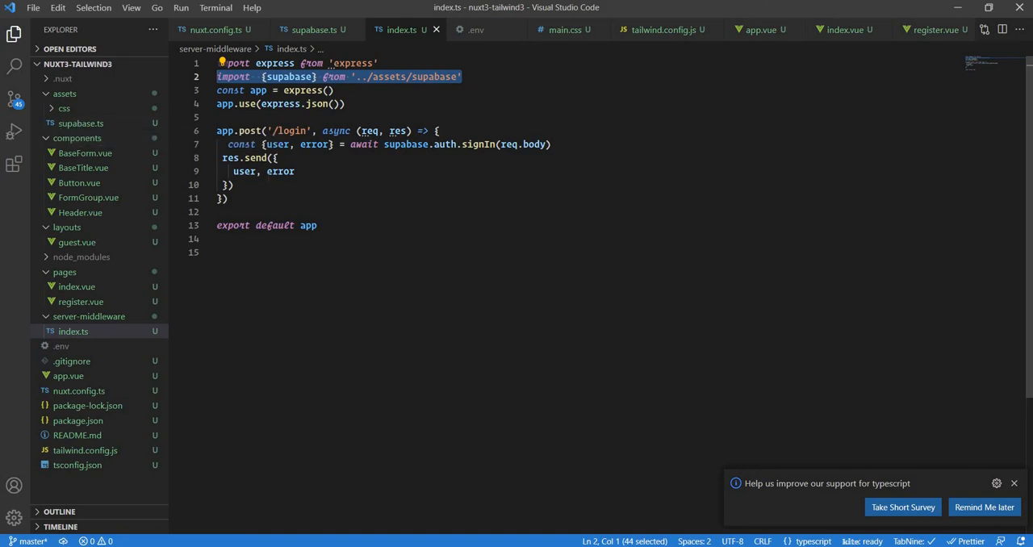
click(406, 144)
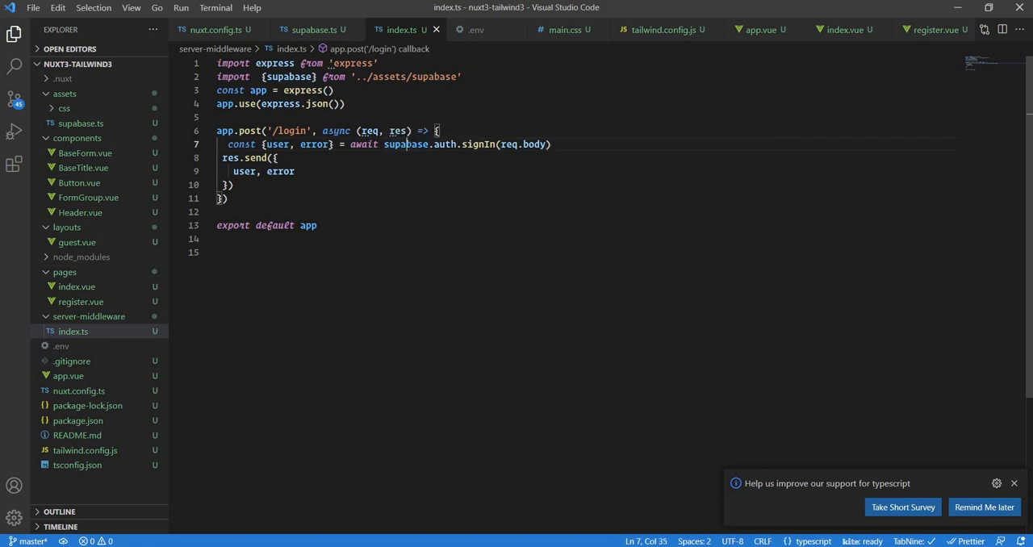
double_click(406, 144)
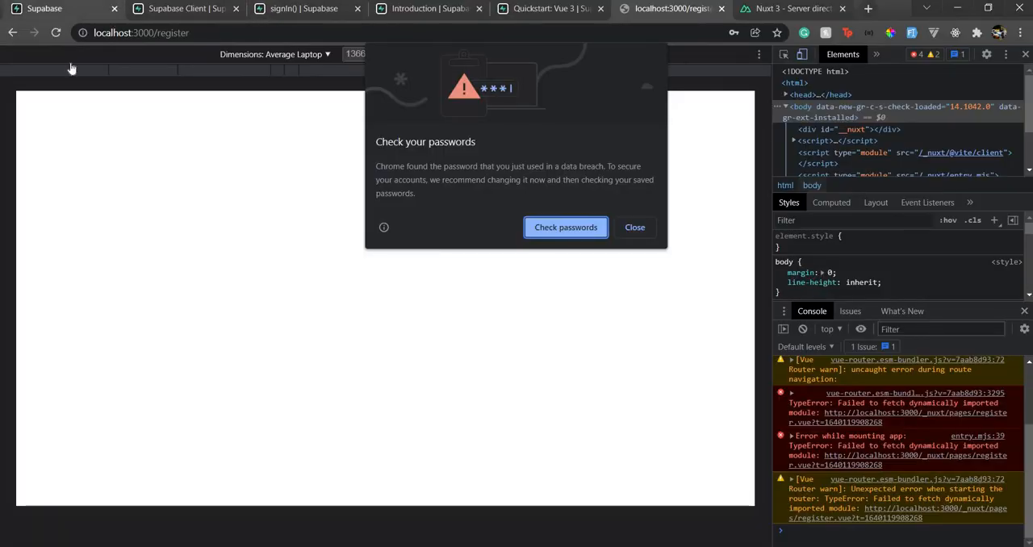
- Browse the Supabase API docs, then open the Authentication users list
click(671, 9)
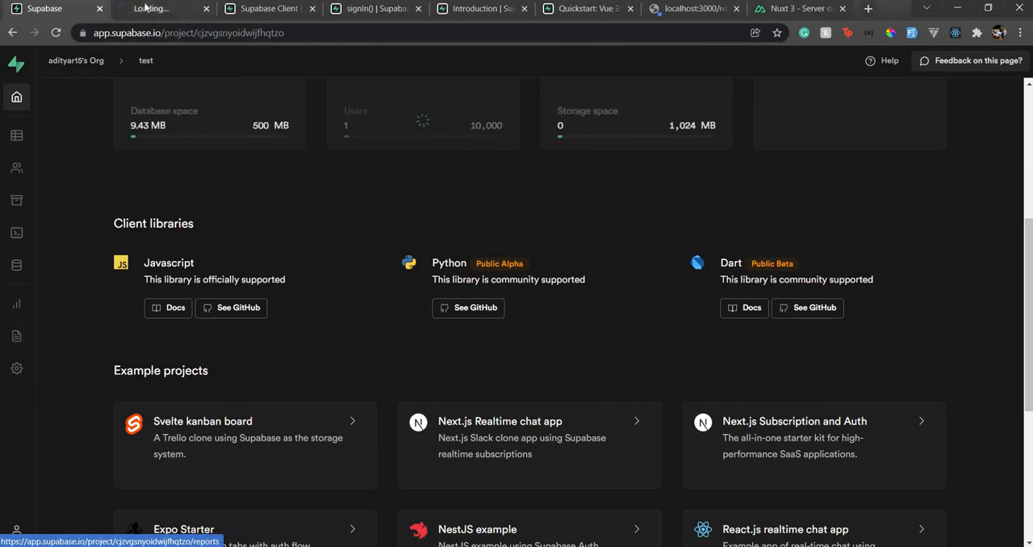
click(16, 335)
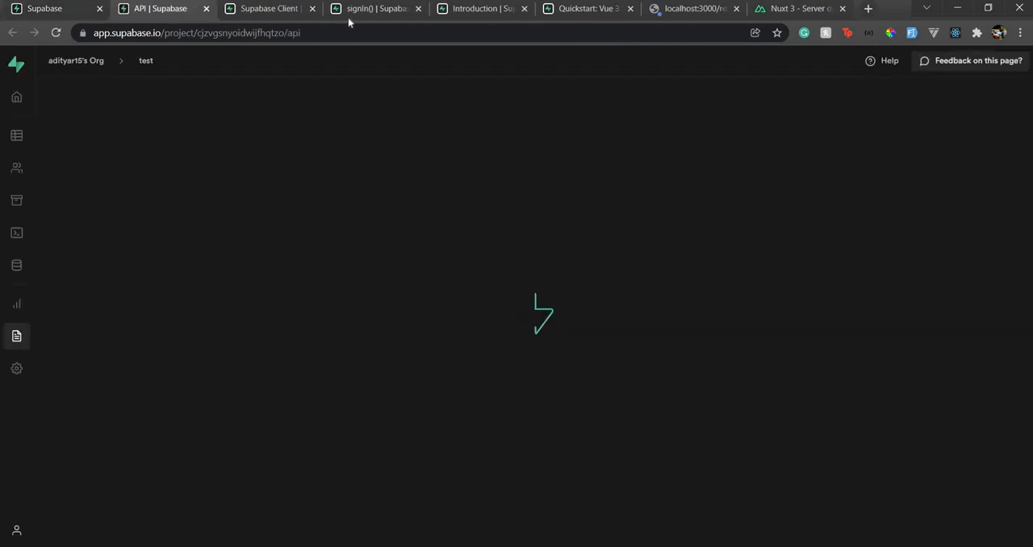
mouse_move(375, 9)
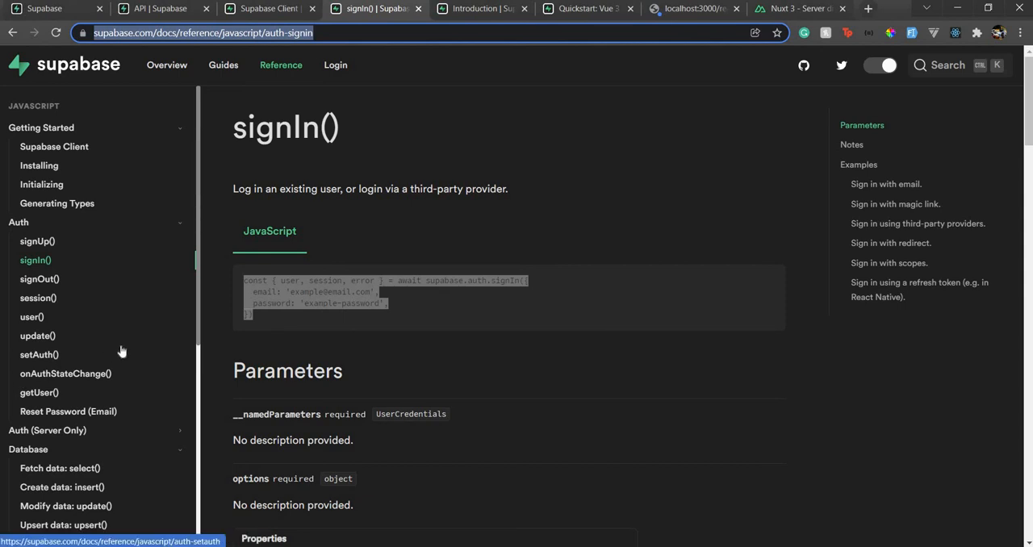
mouse_move(169, 313)
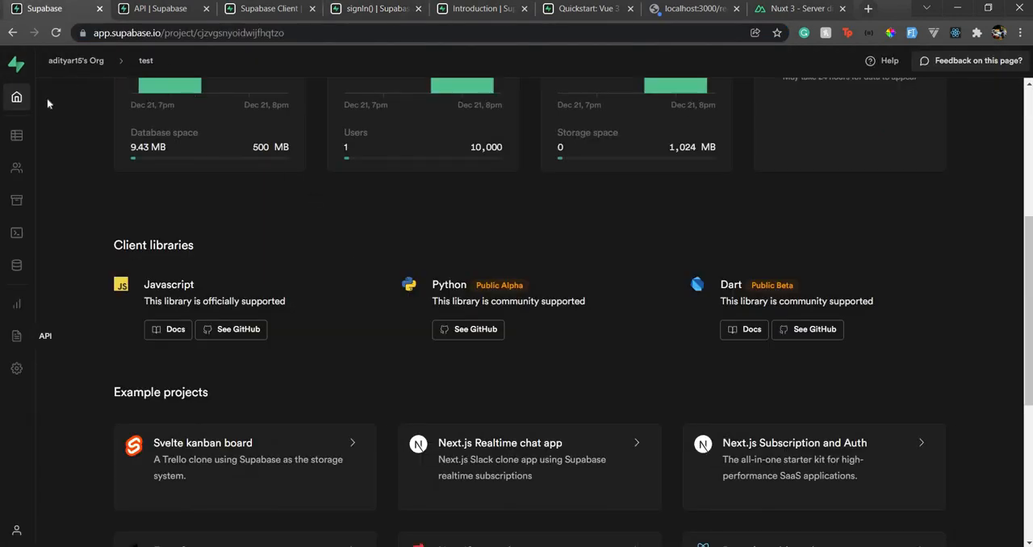
mouse_move(16, 167)
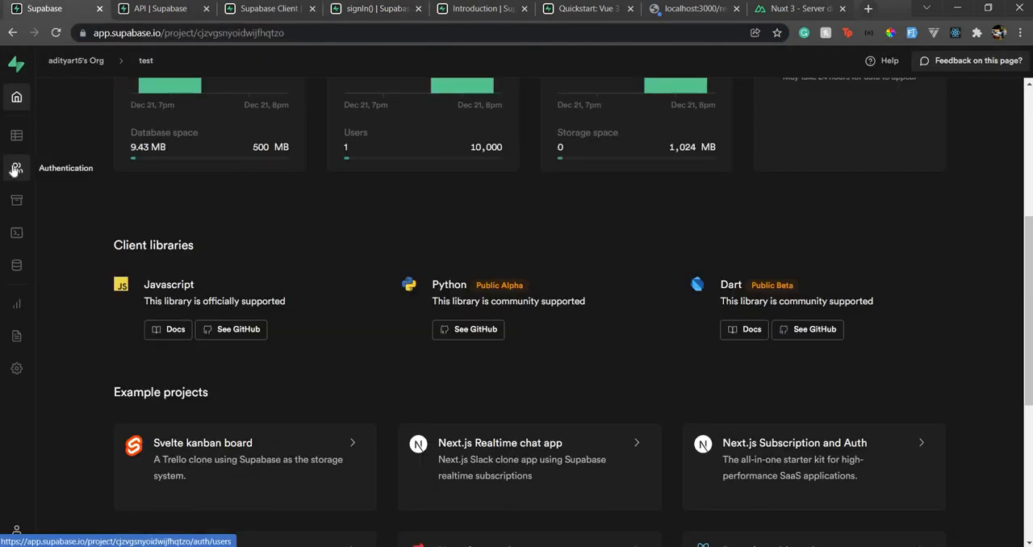
click(16, 167)
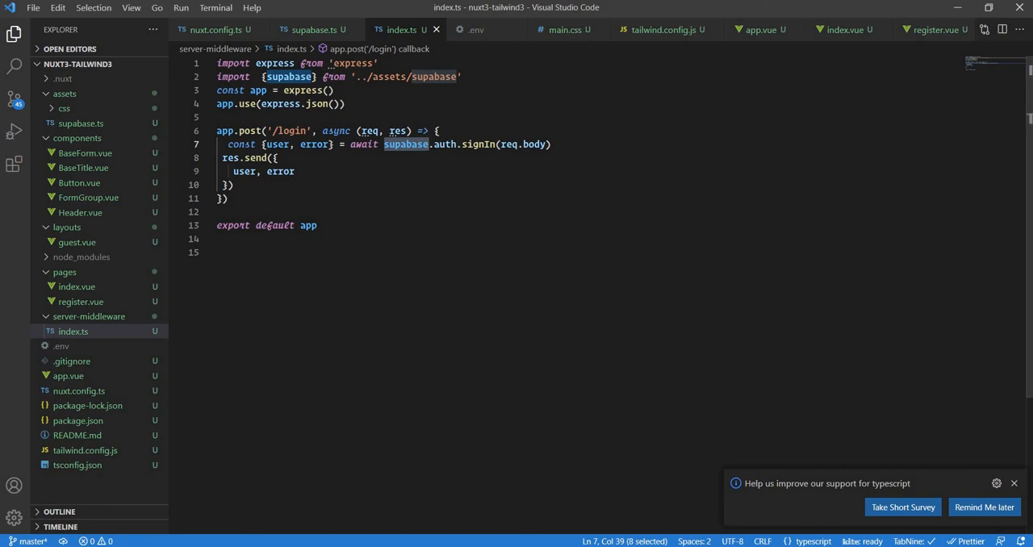
click(216, 30)
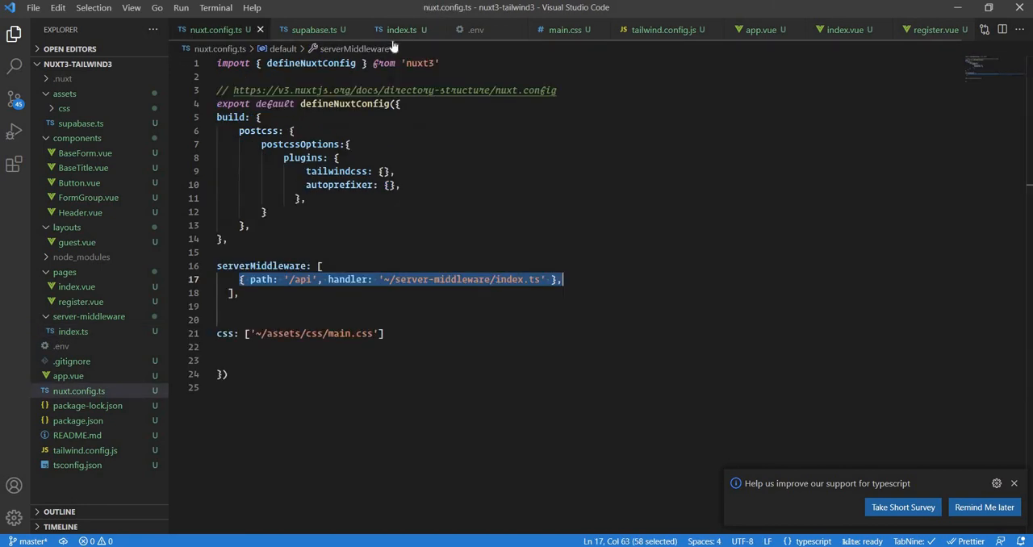
click(401, 29)
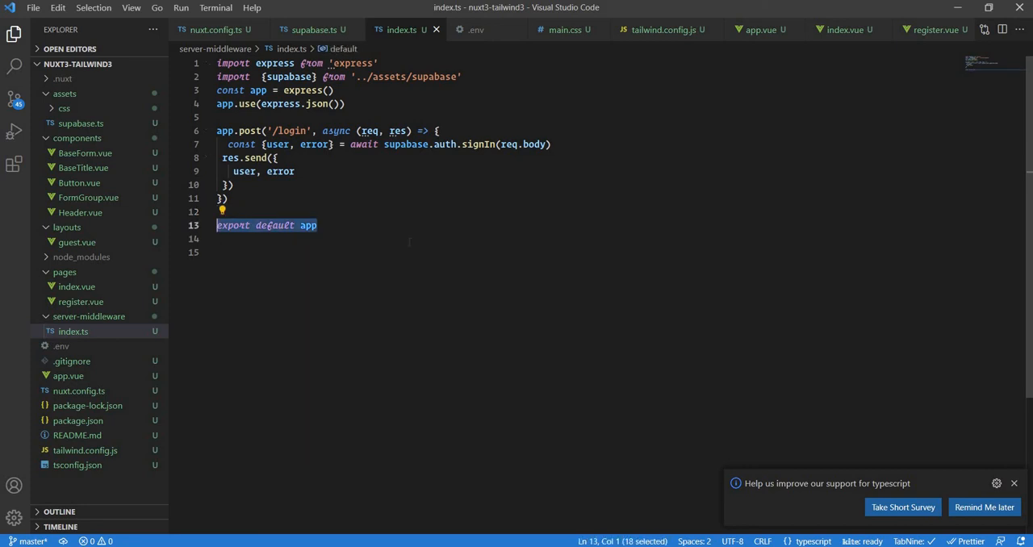
mouse_move(595, 55)
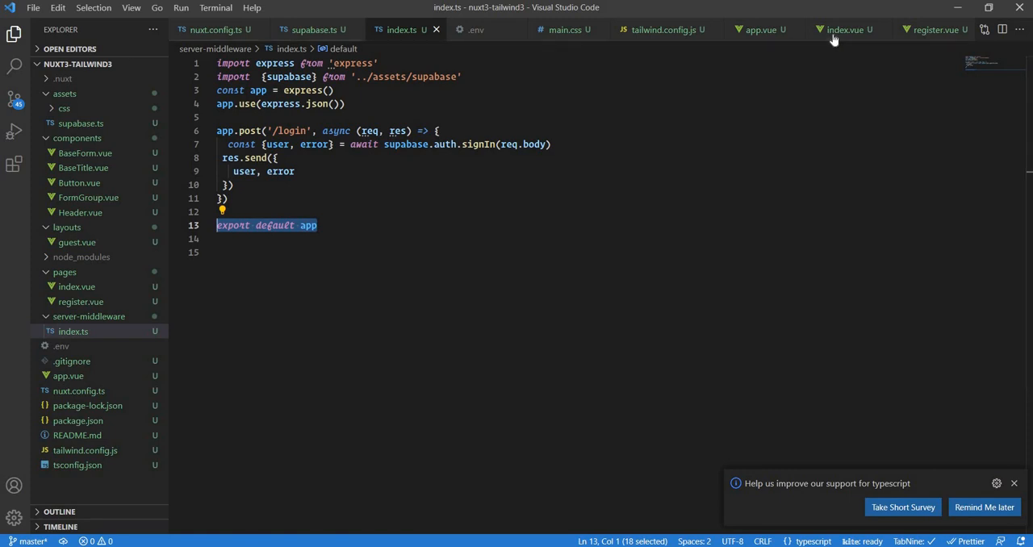
- In index.vue, make doLogin call axios.post('/api/login', payload).then((res)=>) and log the response
click(842, 29)
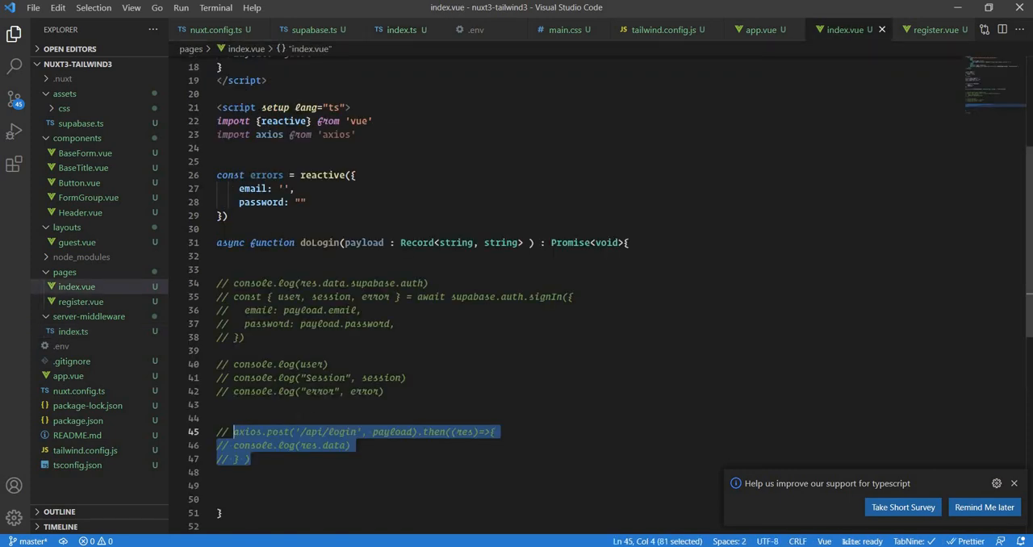
click(342, 432)
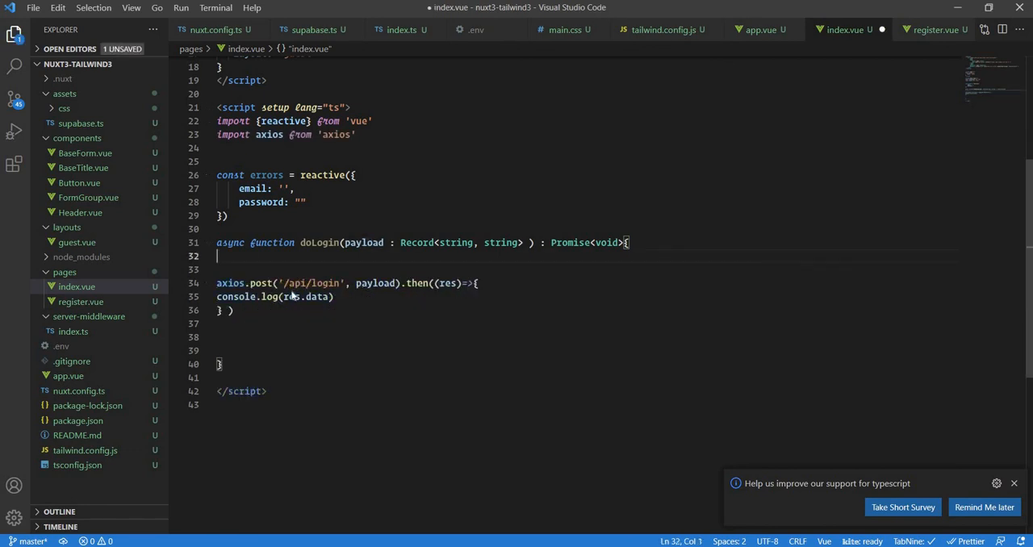
mouse_move(292, 296)
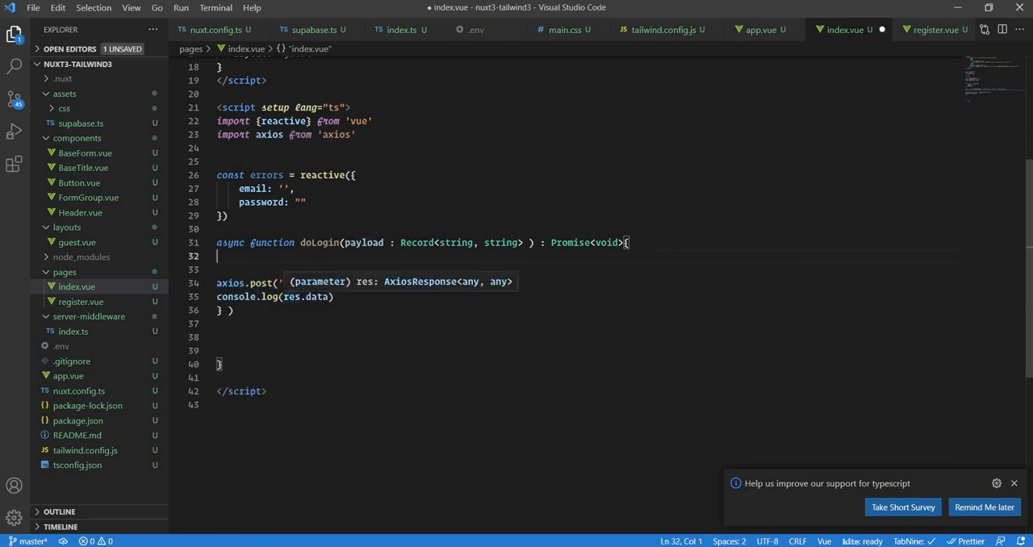
text('/api/login', payload).then((res)=>{)
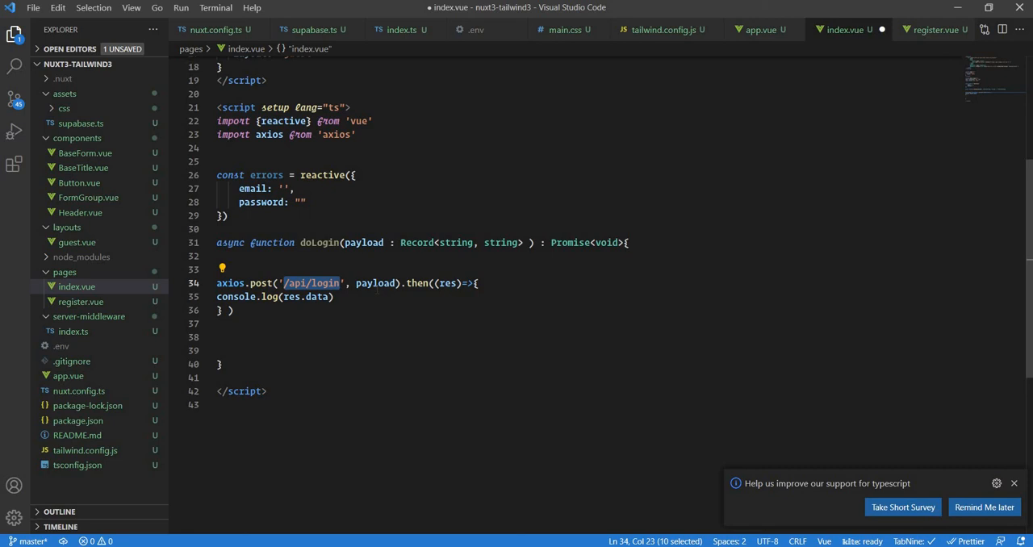
double_click(374, 282)
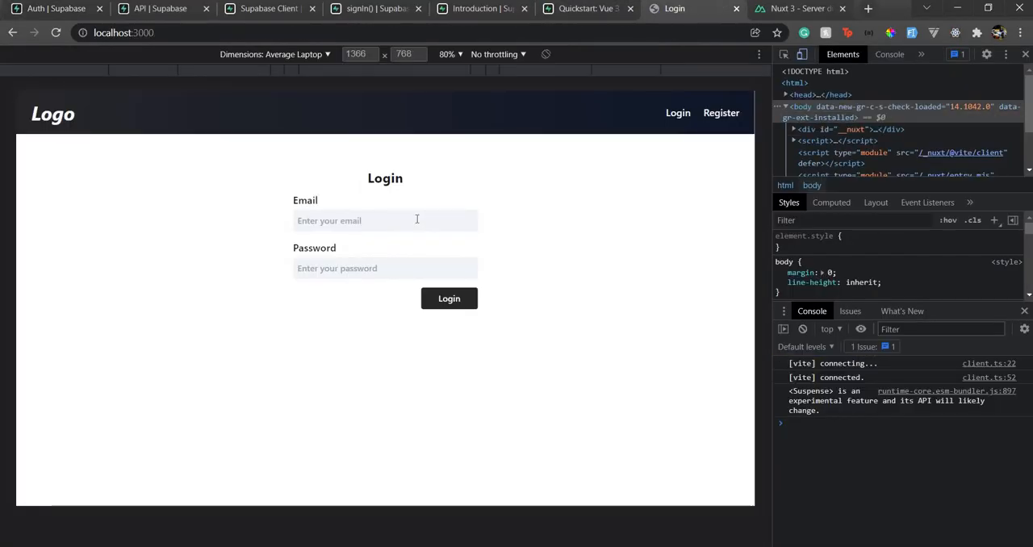
text(aditya#)
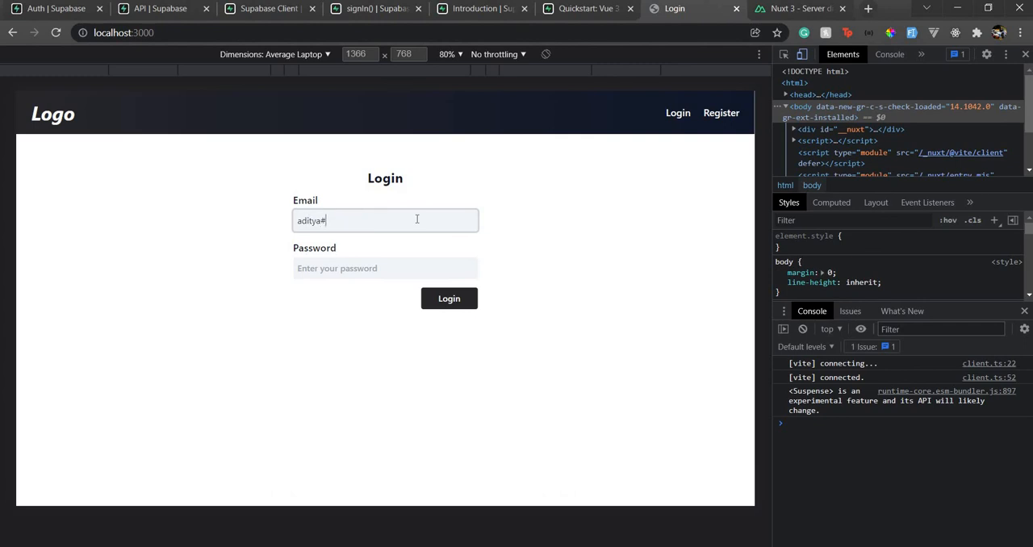
text(@example.com)
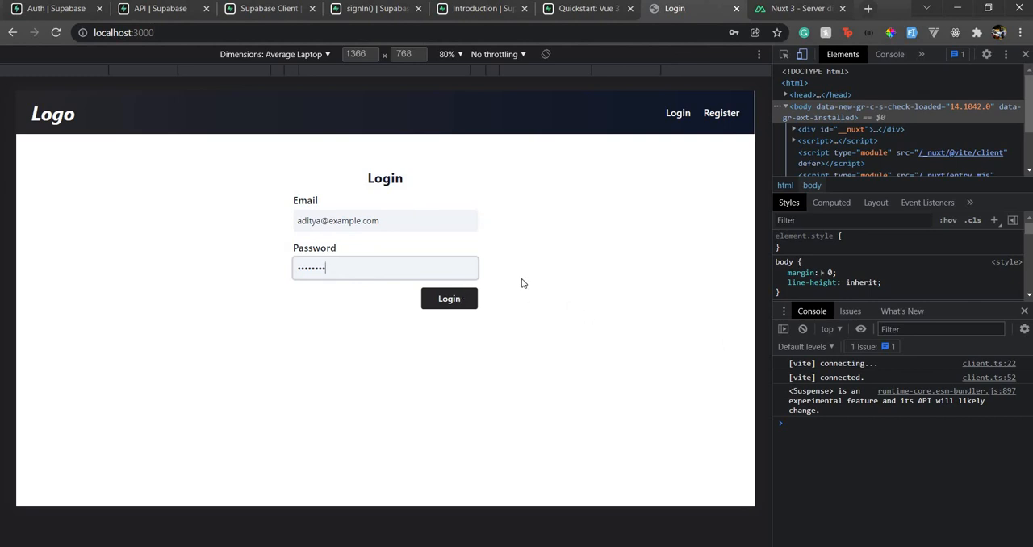
click(449, 298)
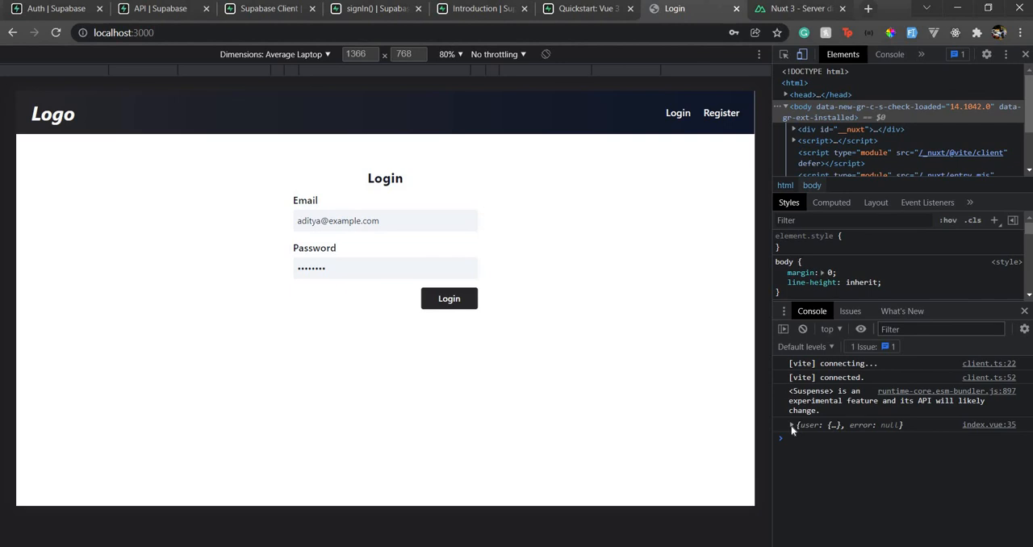
click(790, 426)
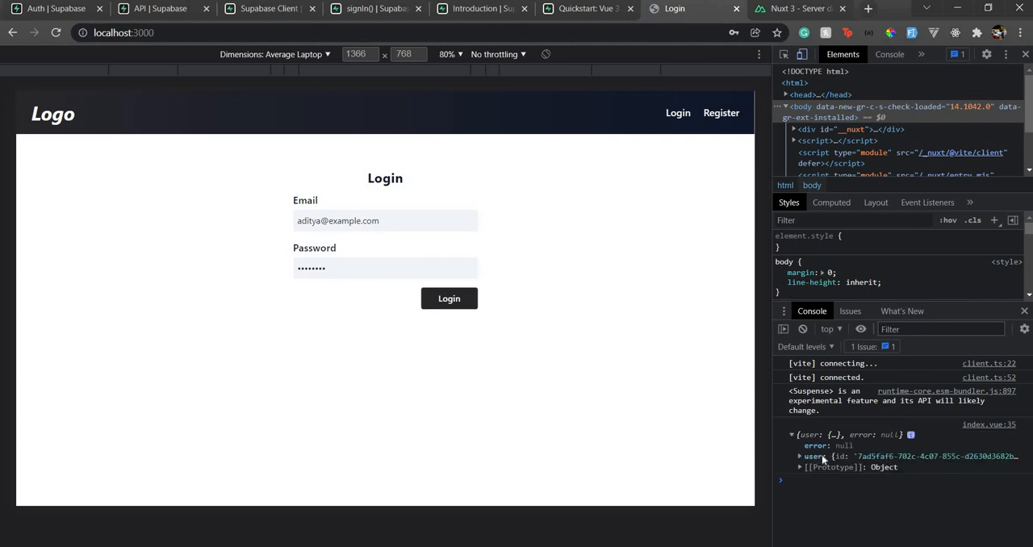
click(800, 455)
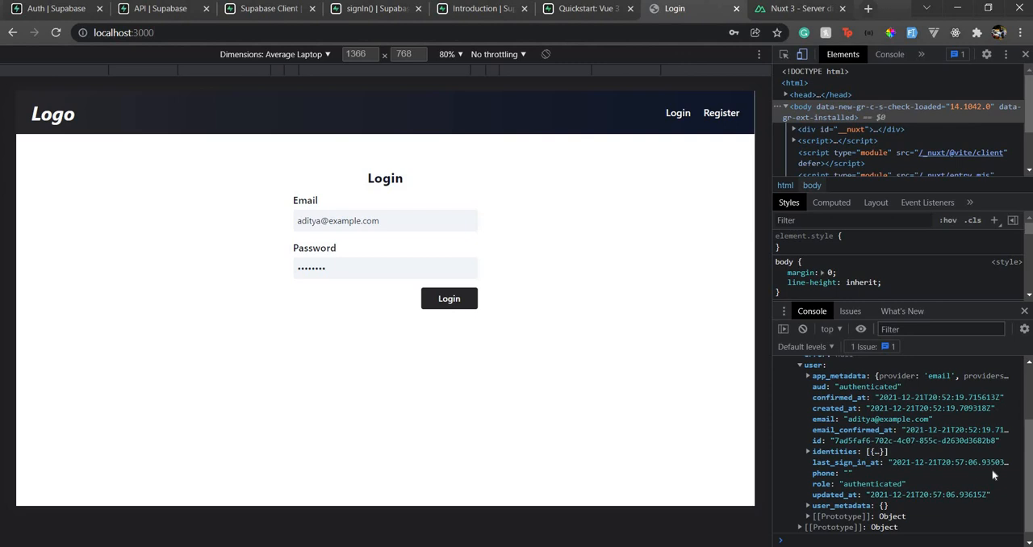
mouse_move(407, 420)
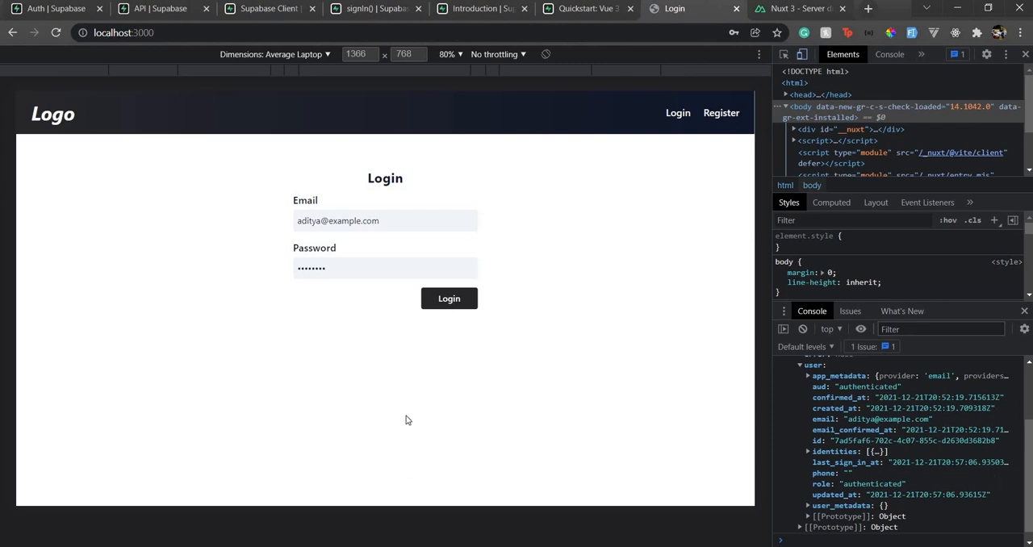